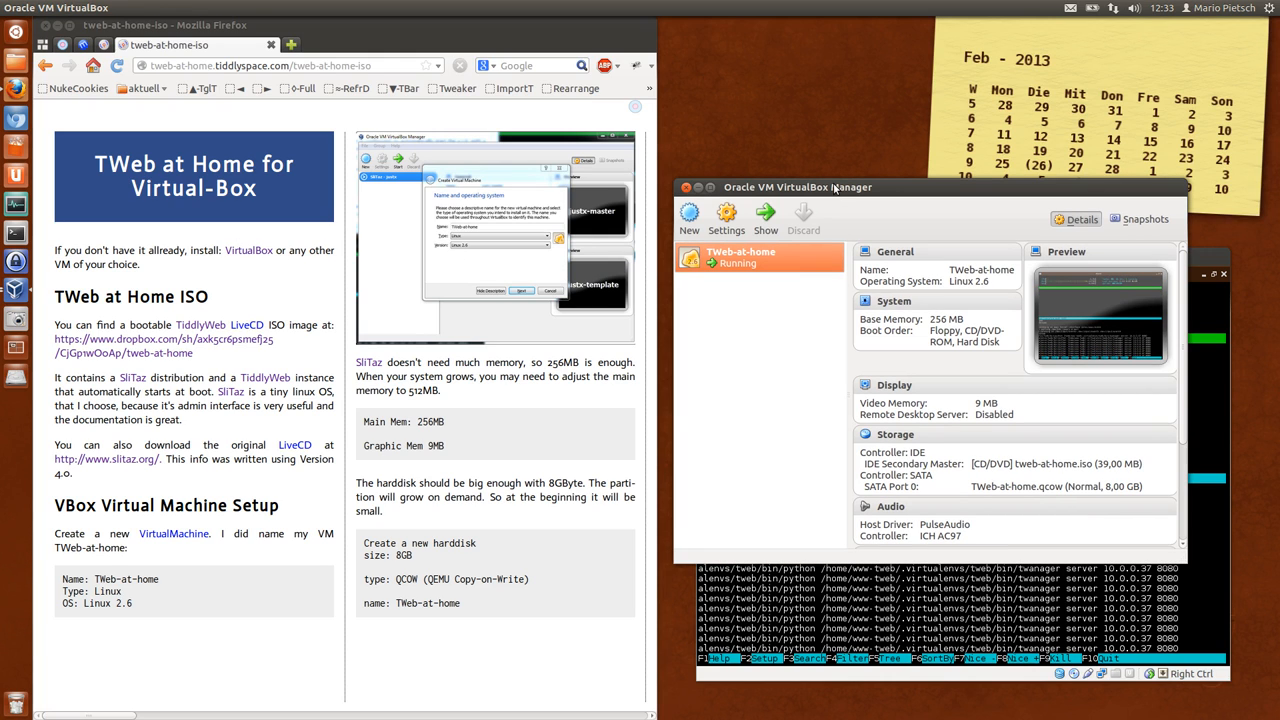
mouse_move(380, 528)
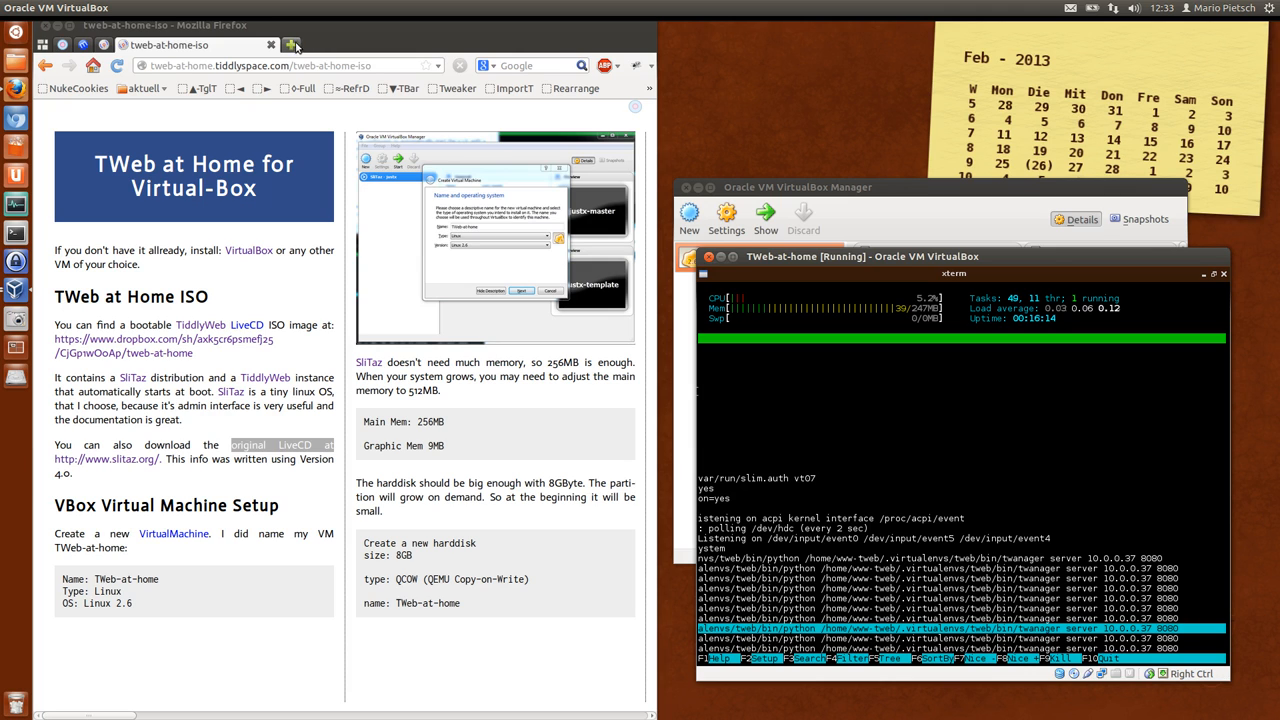
Load the guest's TiddlyWiki at 10.0.0.37:8080/default in a new host Firefox tab
click(292, 44)
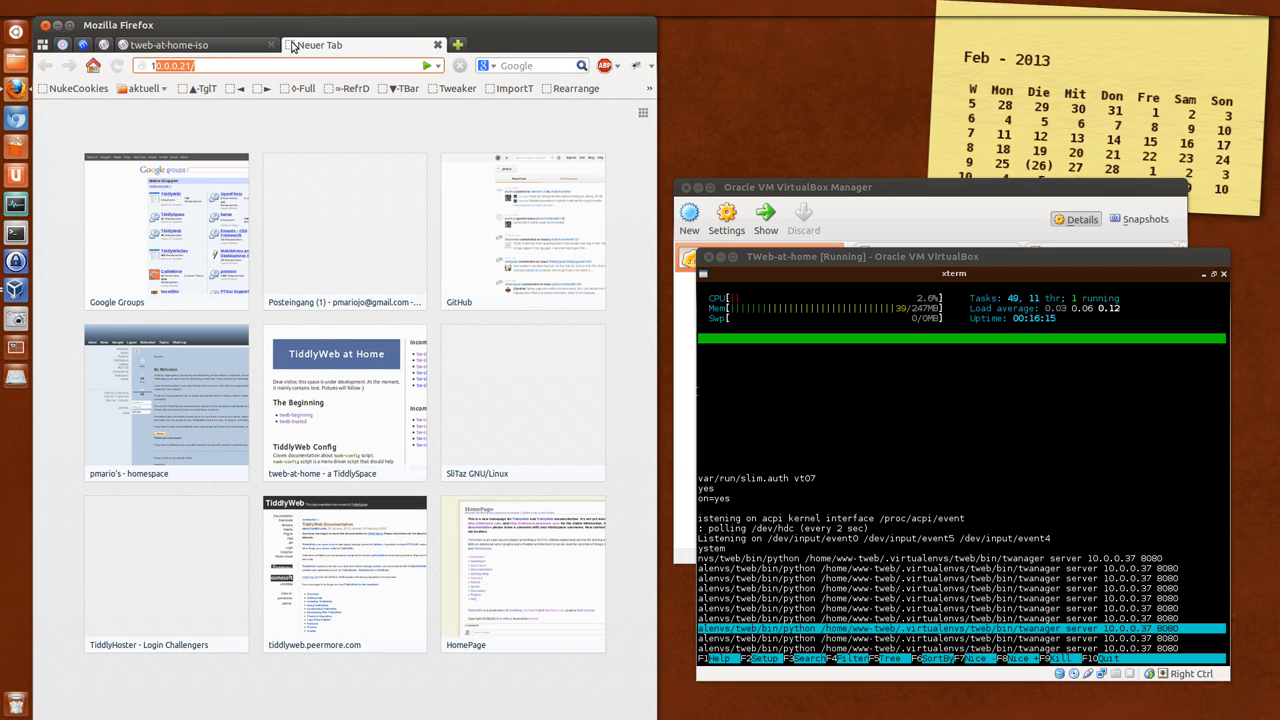
click(280, 64)
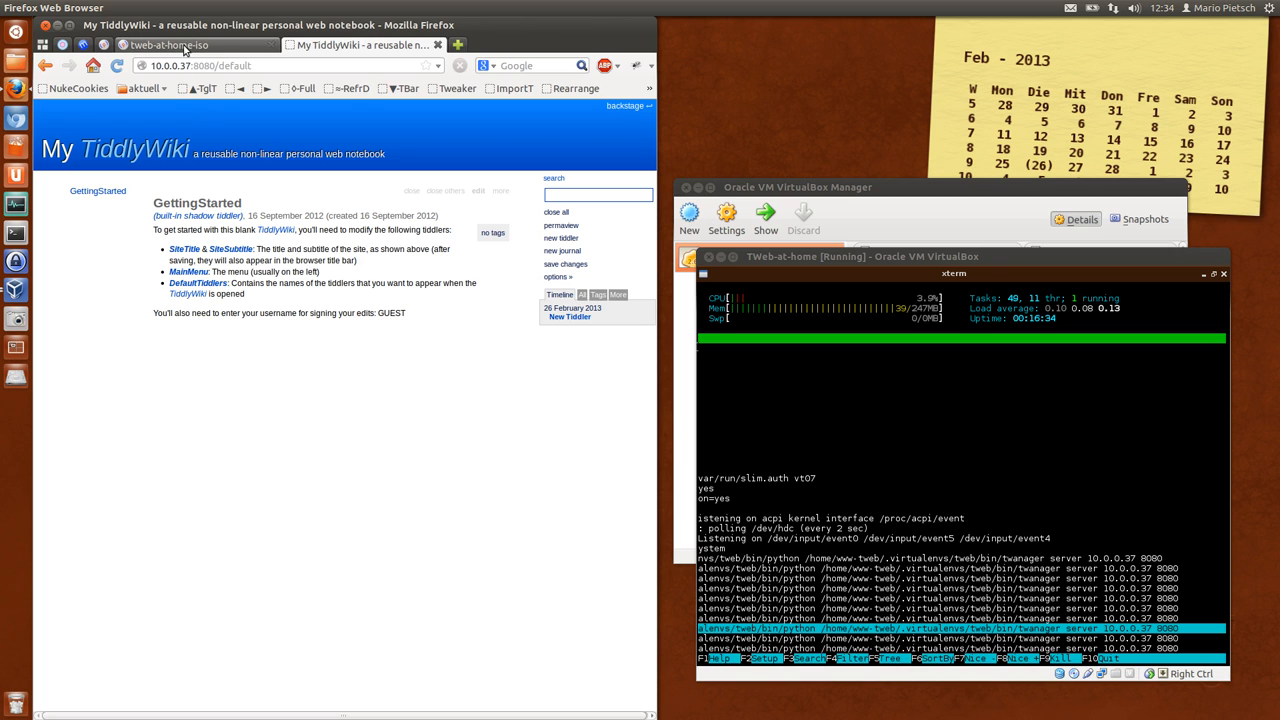
Switch to the tweb-at-home-iso tab and scroll to its Install the ISO section
click(168, 44)
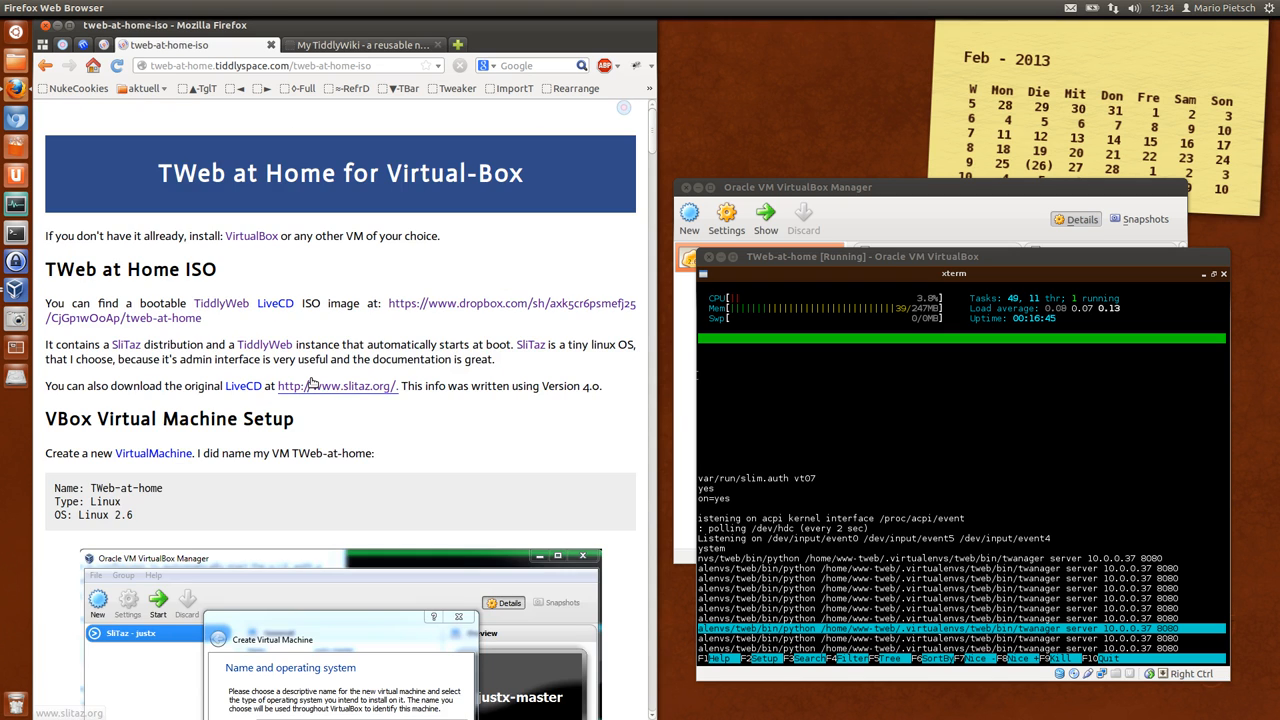
scroll(down, 3)
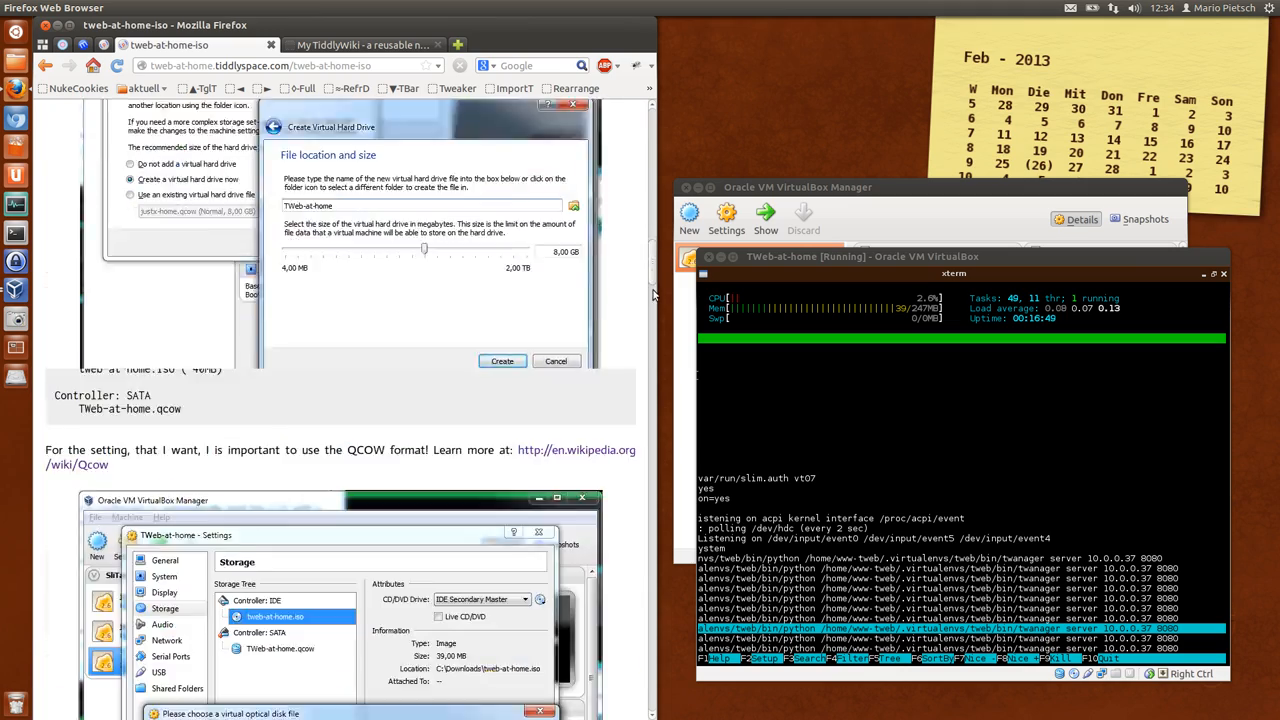
scroll(down, 3)
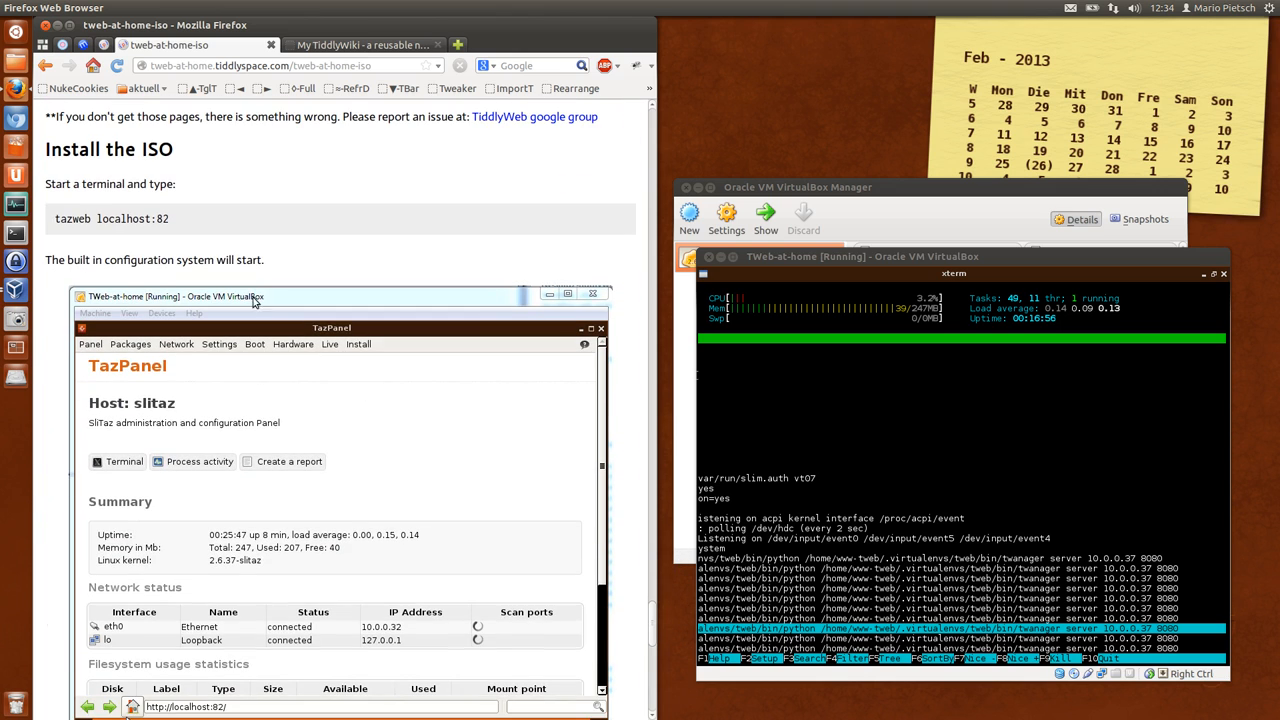
mouse_move(1156, 288)
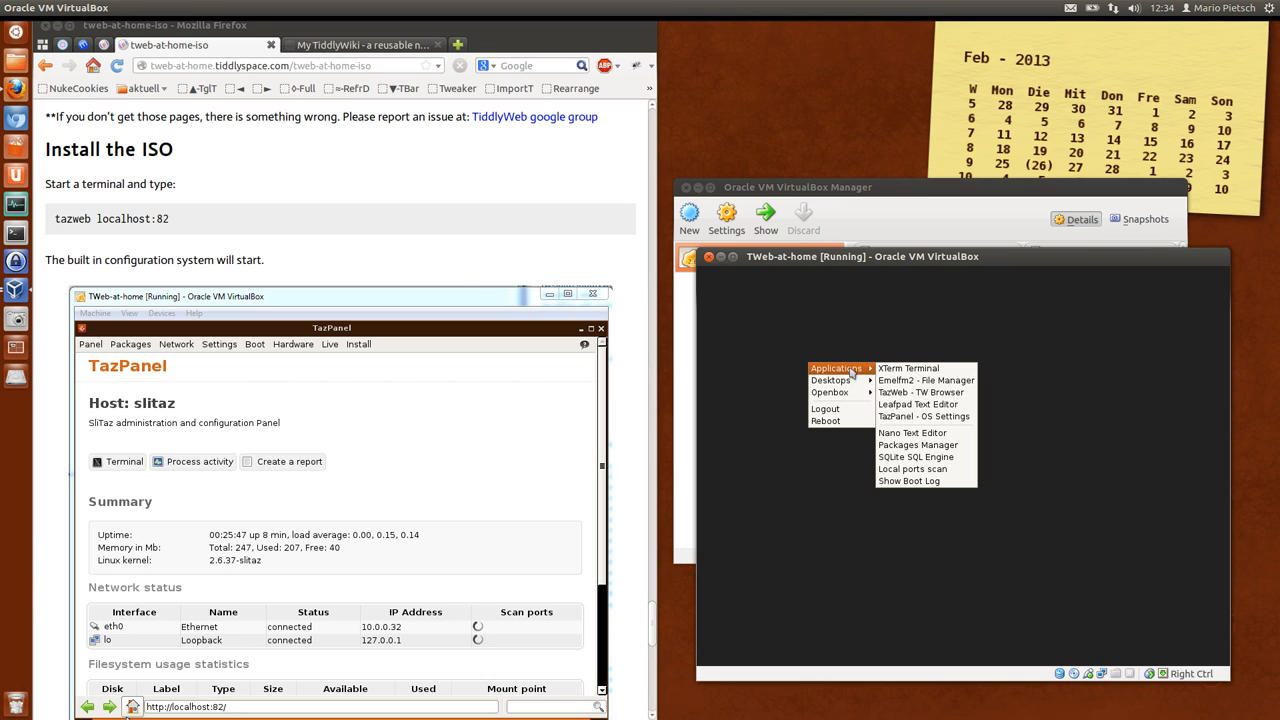
mouse_move(908, 368)
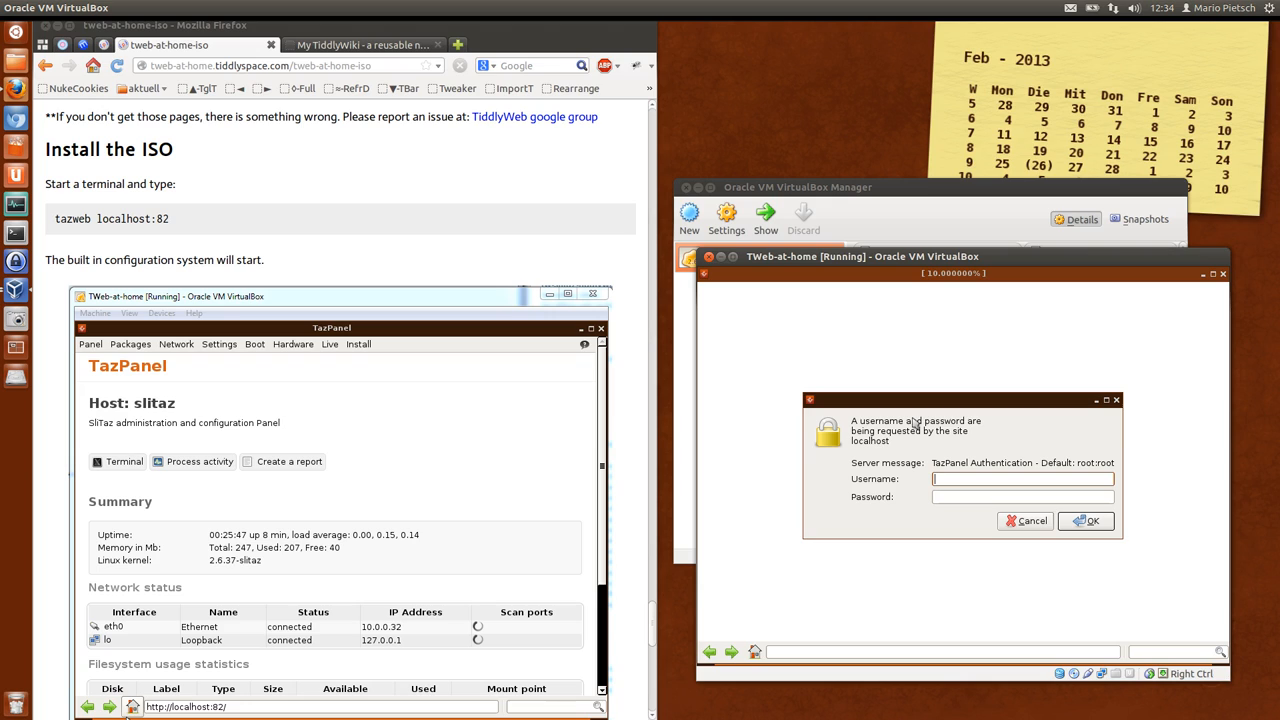
click(1022, 478)
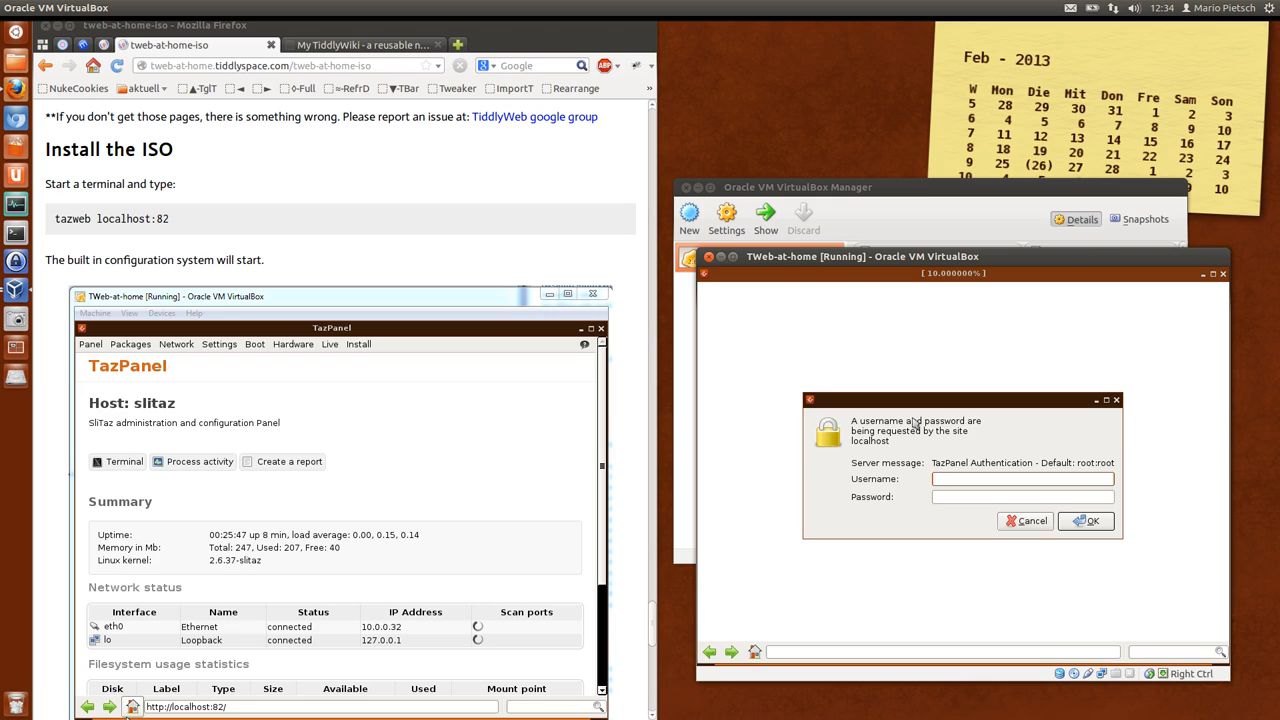
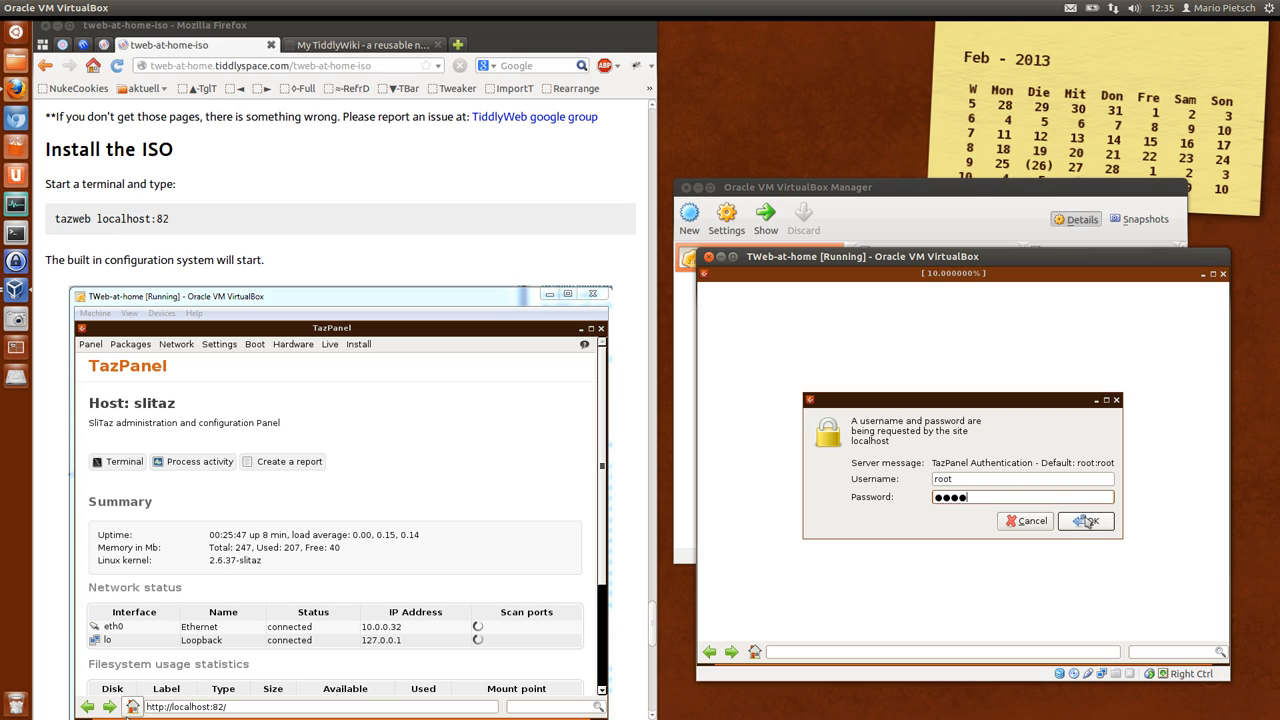
Log in to TazPanel and scroll down to the Network status section
click(1088, 520)
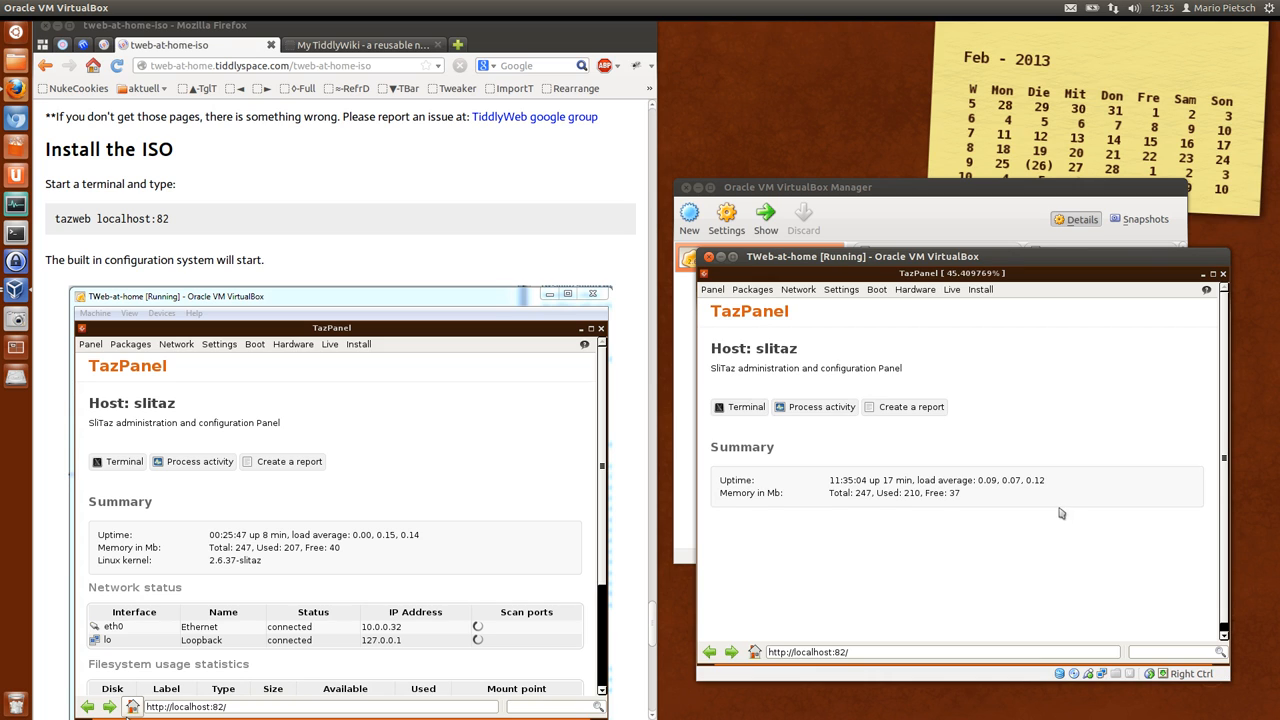
scroll(down, 3)
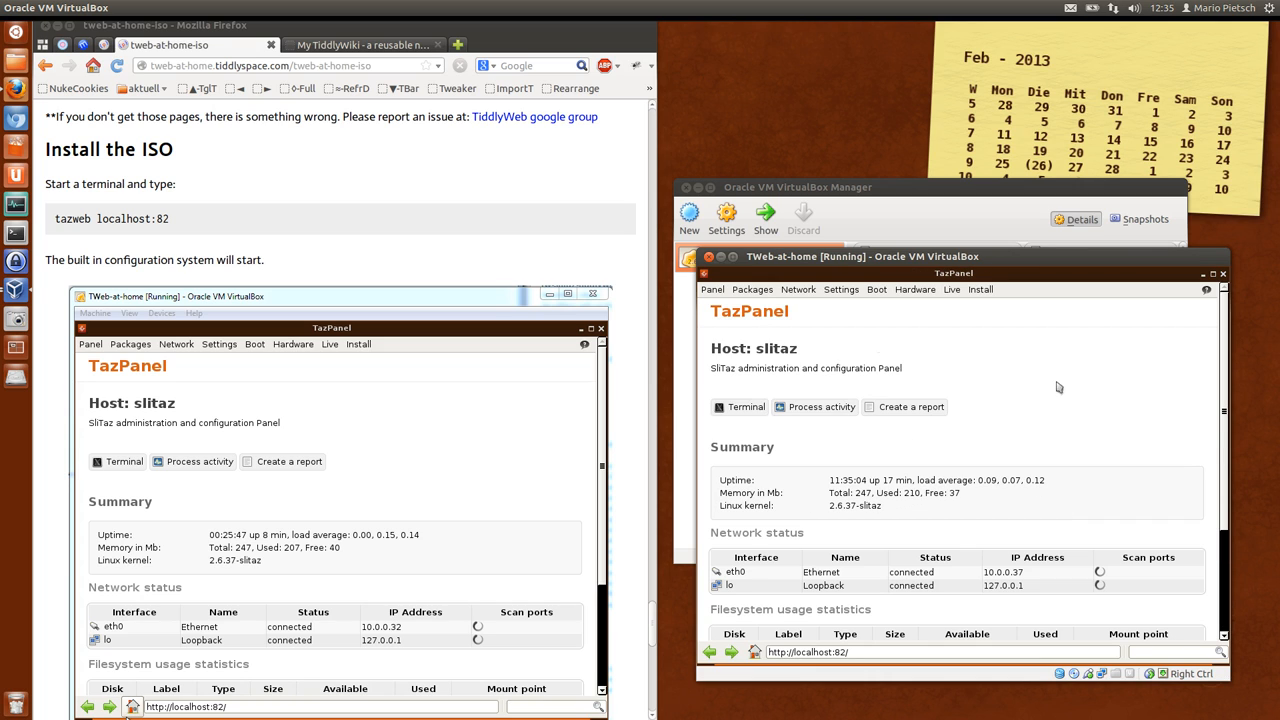
scroll(down, 3)
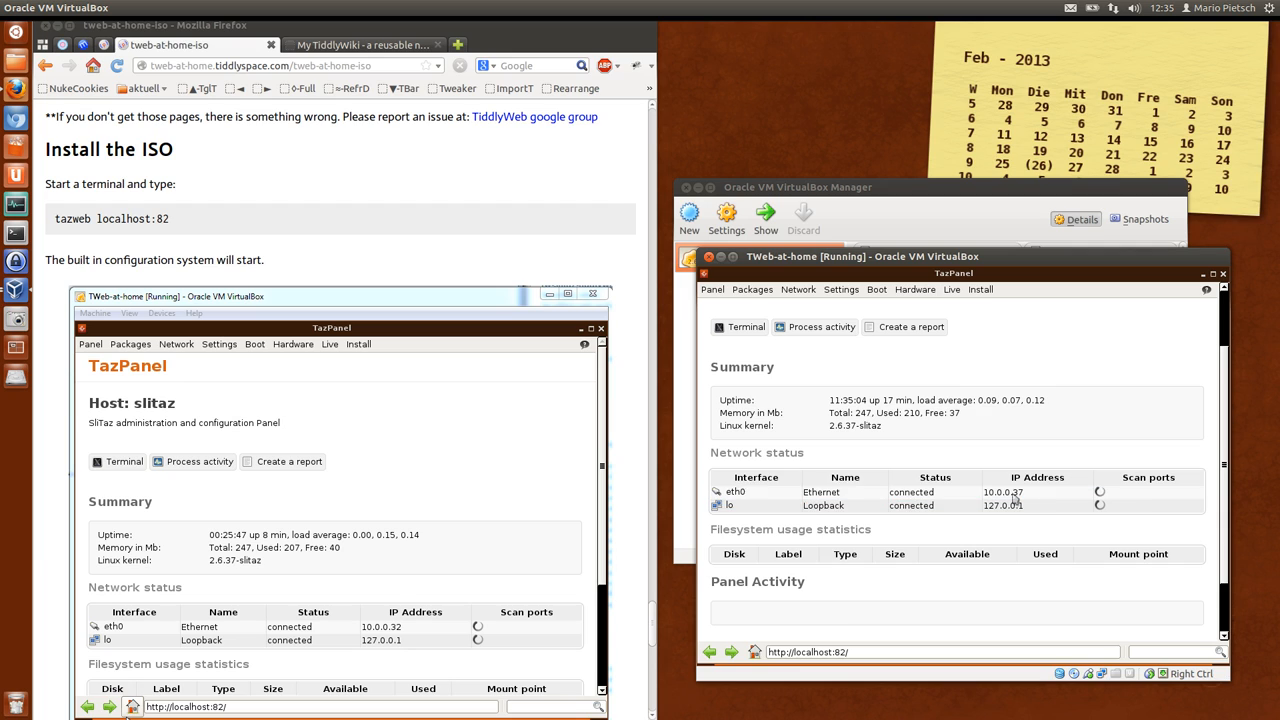
mouse_move(756, 500)
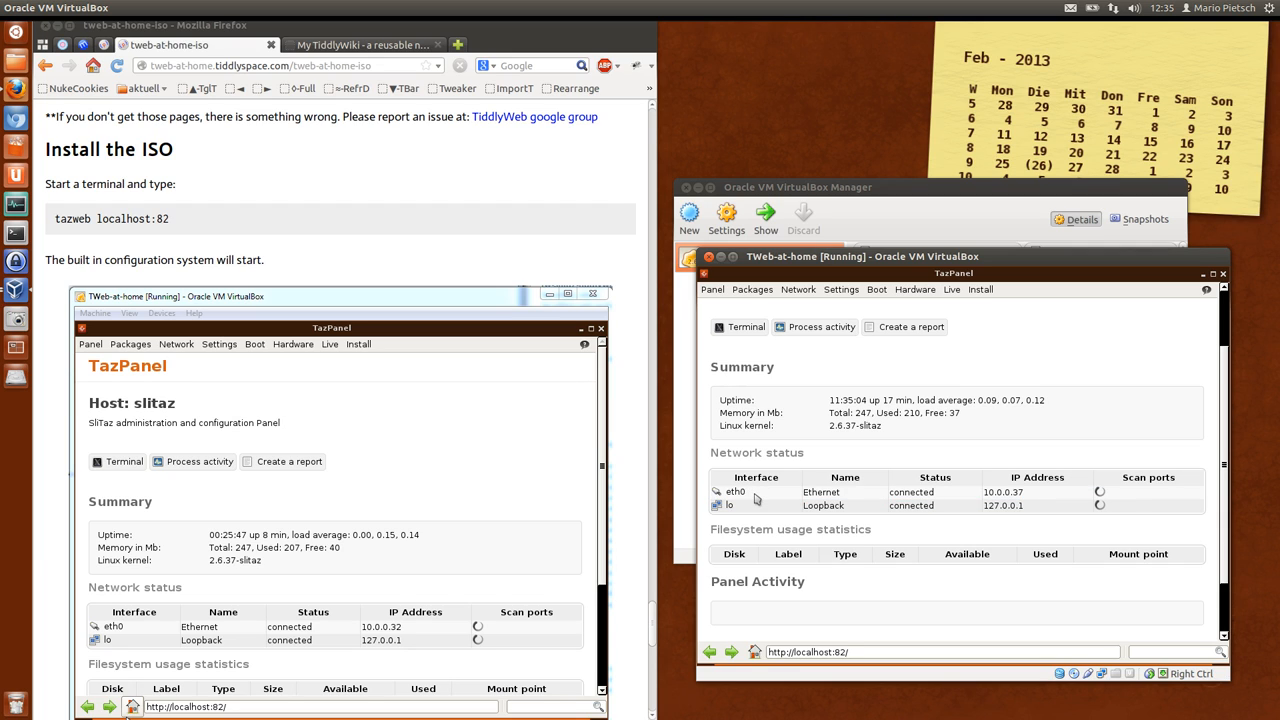
mouse_move(1048, 504)
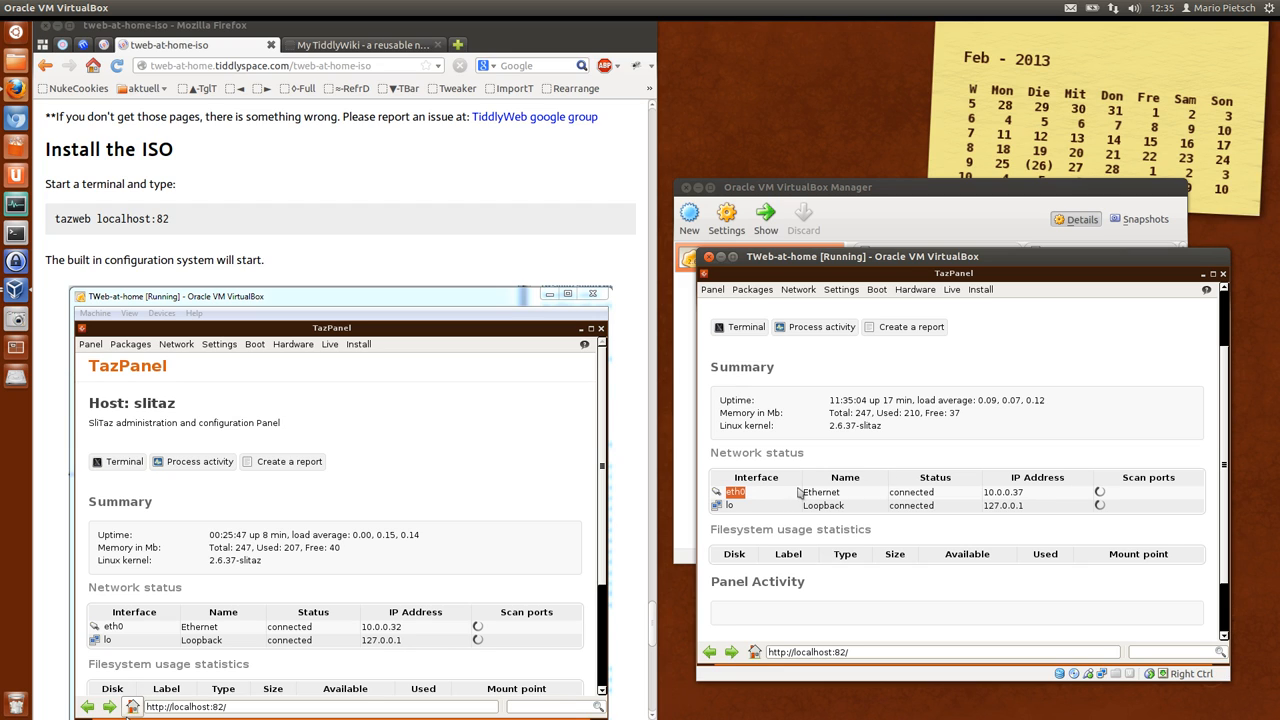
mouse_move(770, 522)
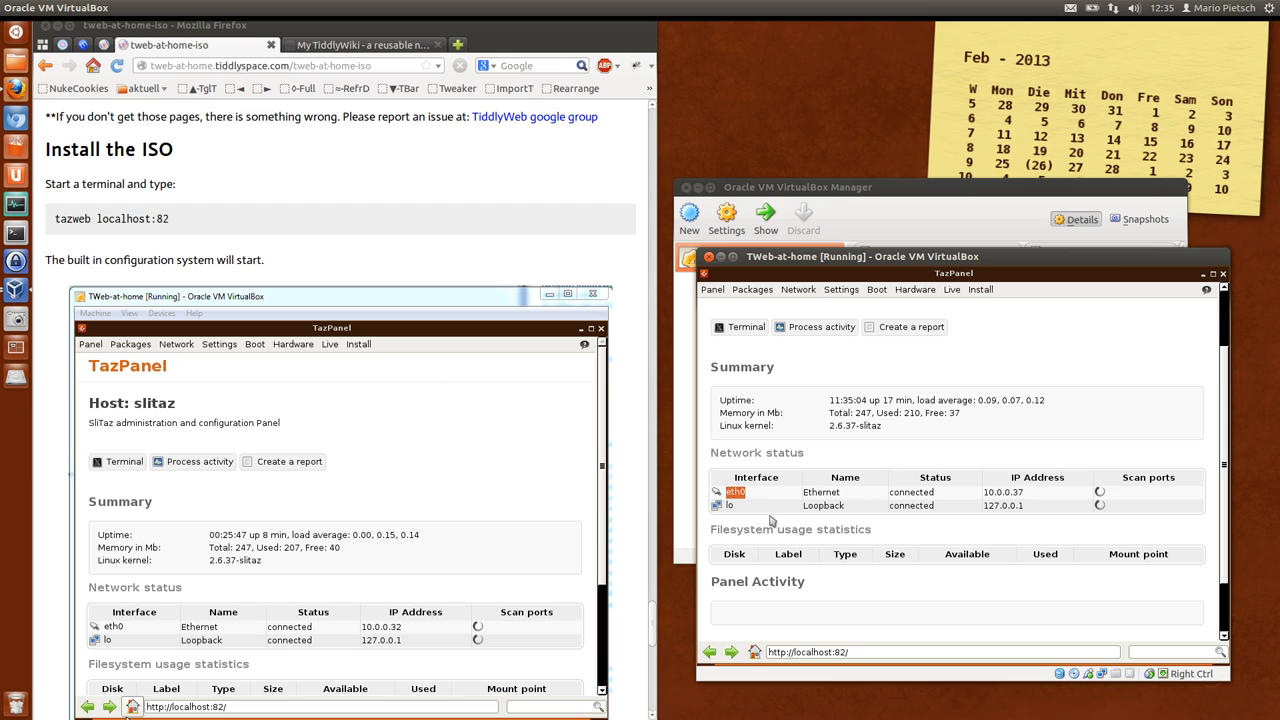
mouse_move(752, 500)
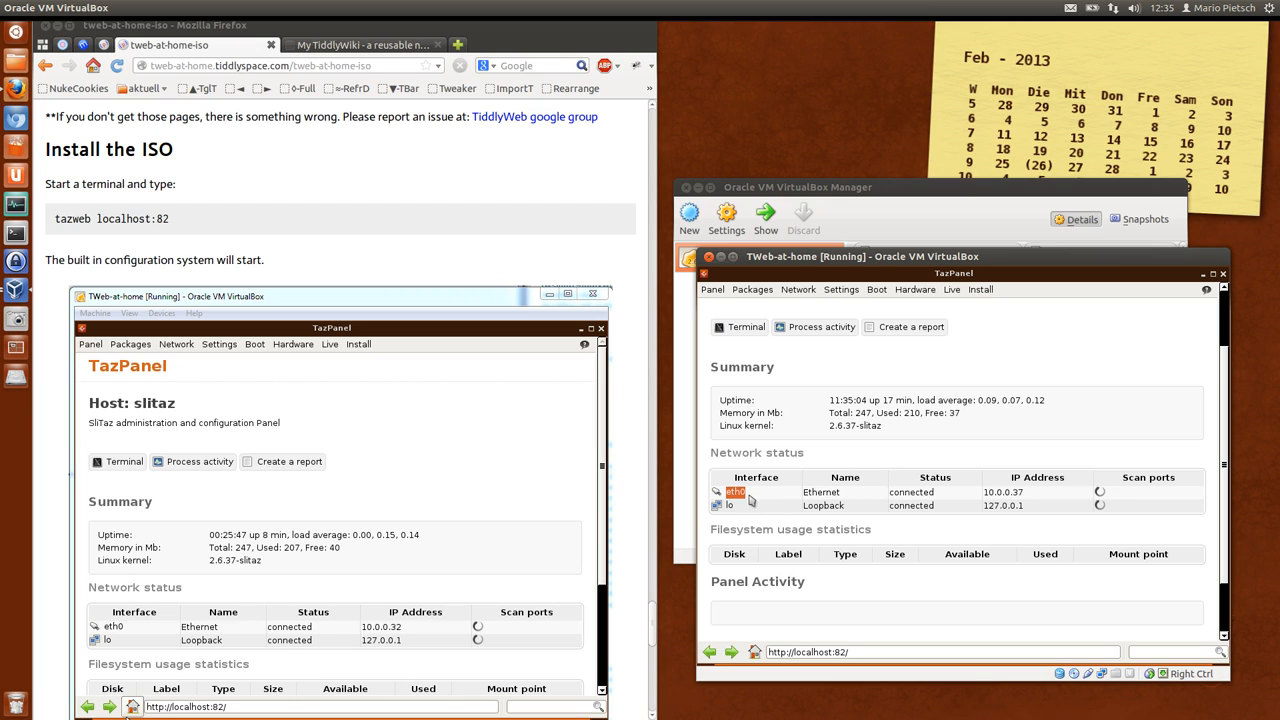
Show the eth0 Ethernet connection settings and its configuration file
click(736, 492)
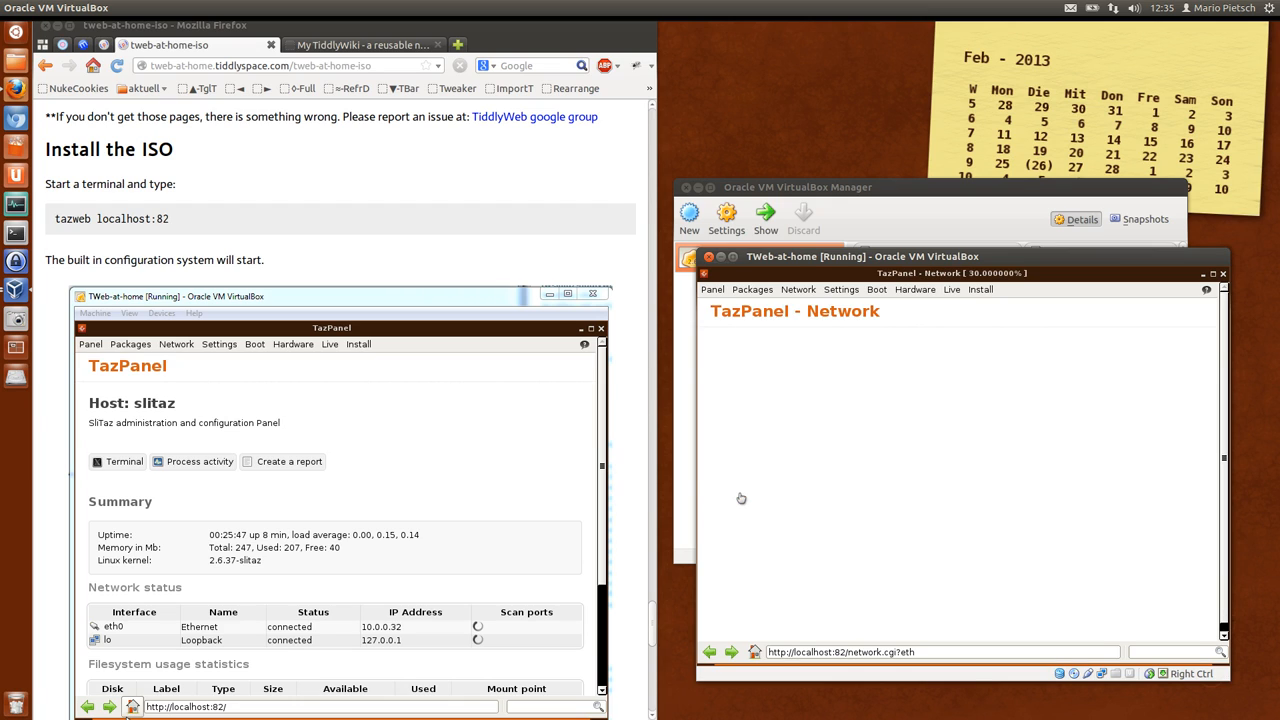
scroll(down, 3)
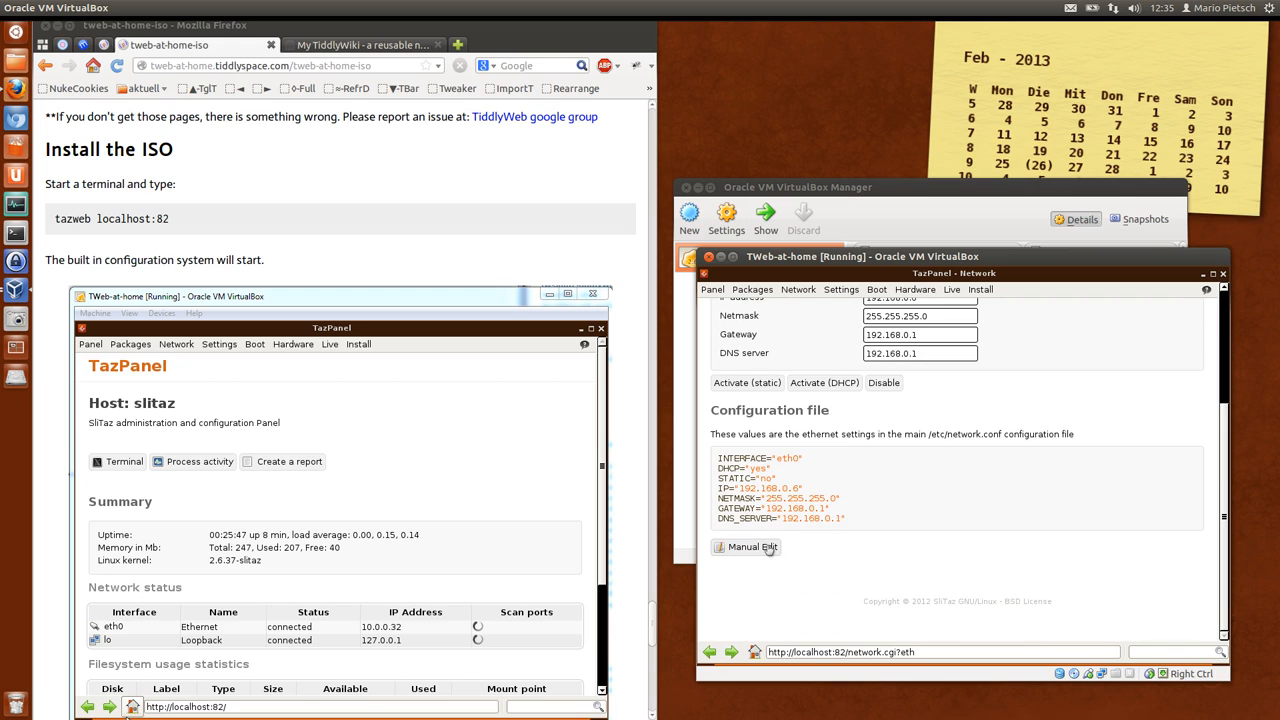
mouse_move(792, 472)
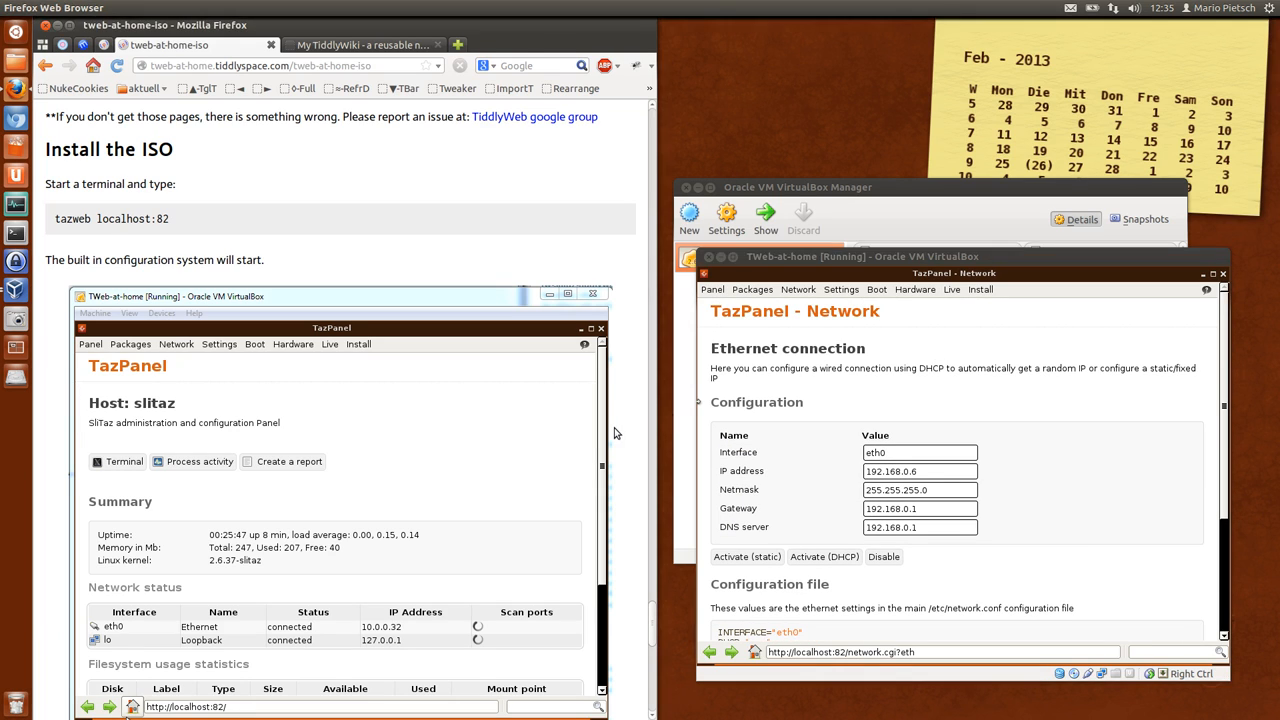
scroll(down, 3)
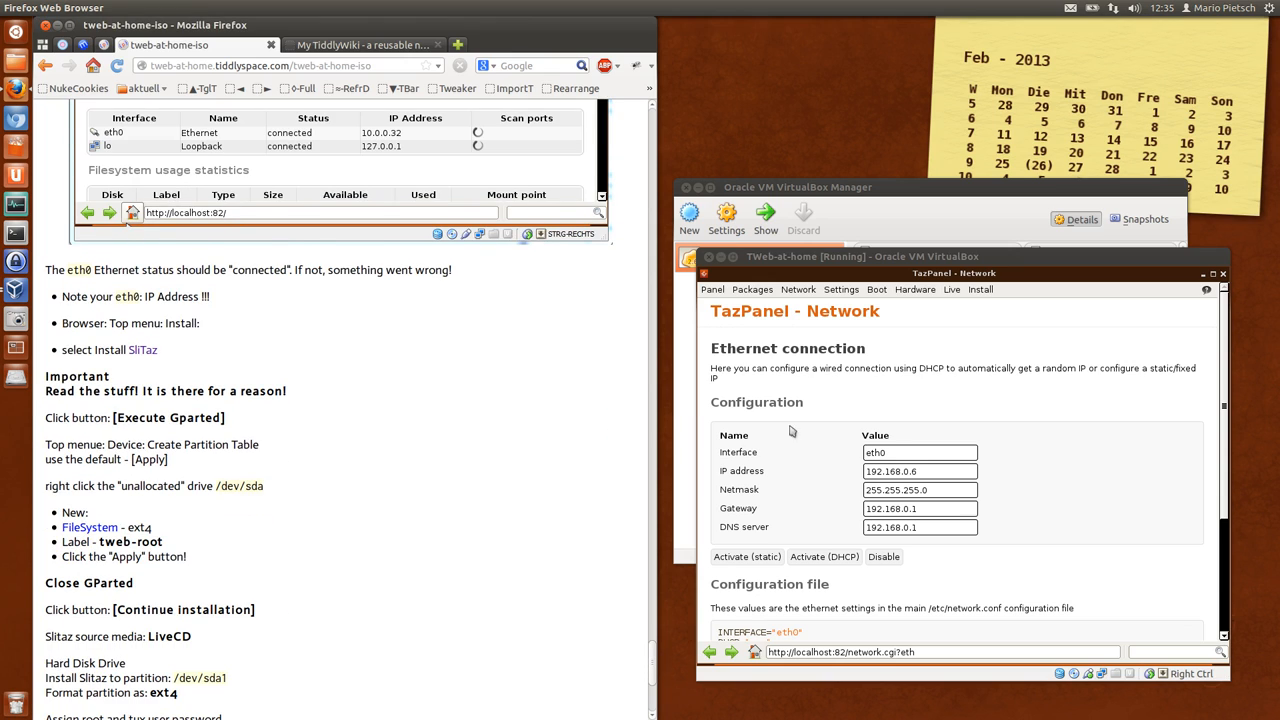
Start the SliTaz hard-disk installer from the live system menu, reaching its Partitioning page
click(980, 288)
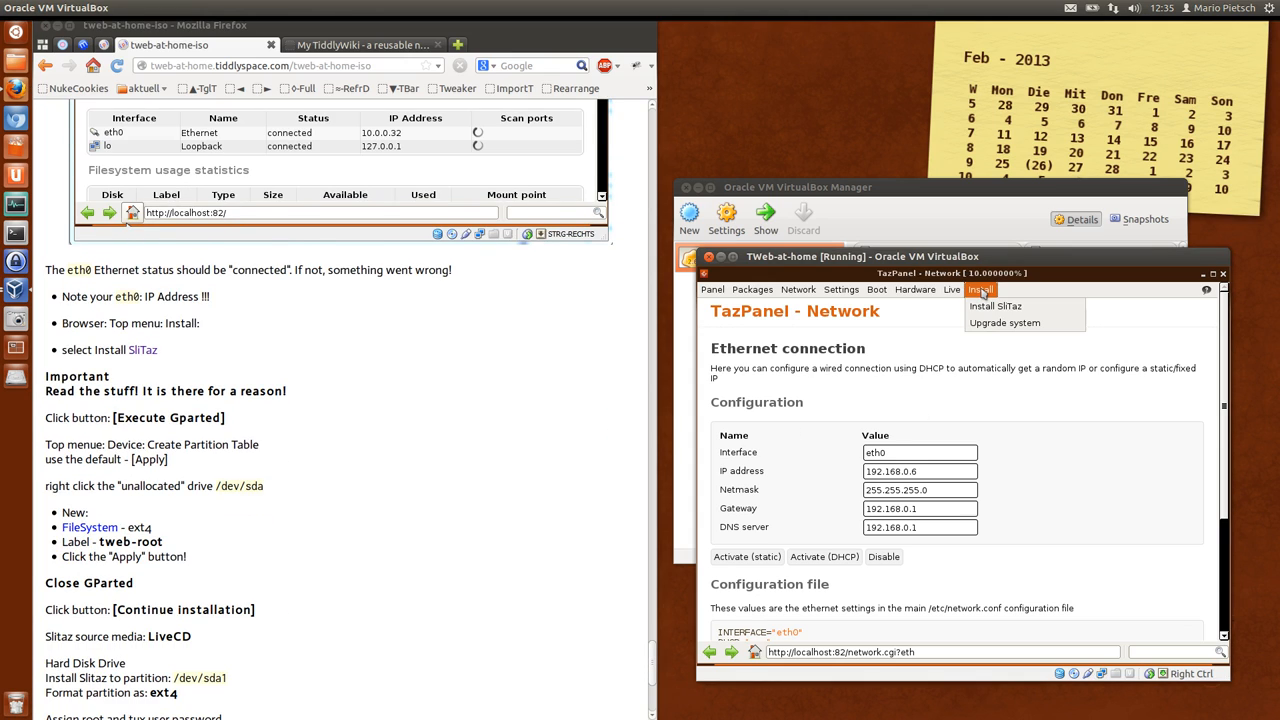
click(994, 306)
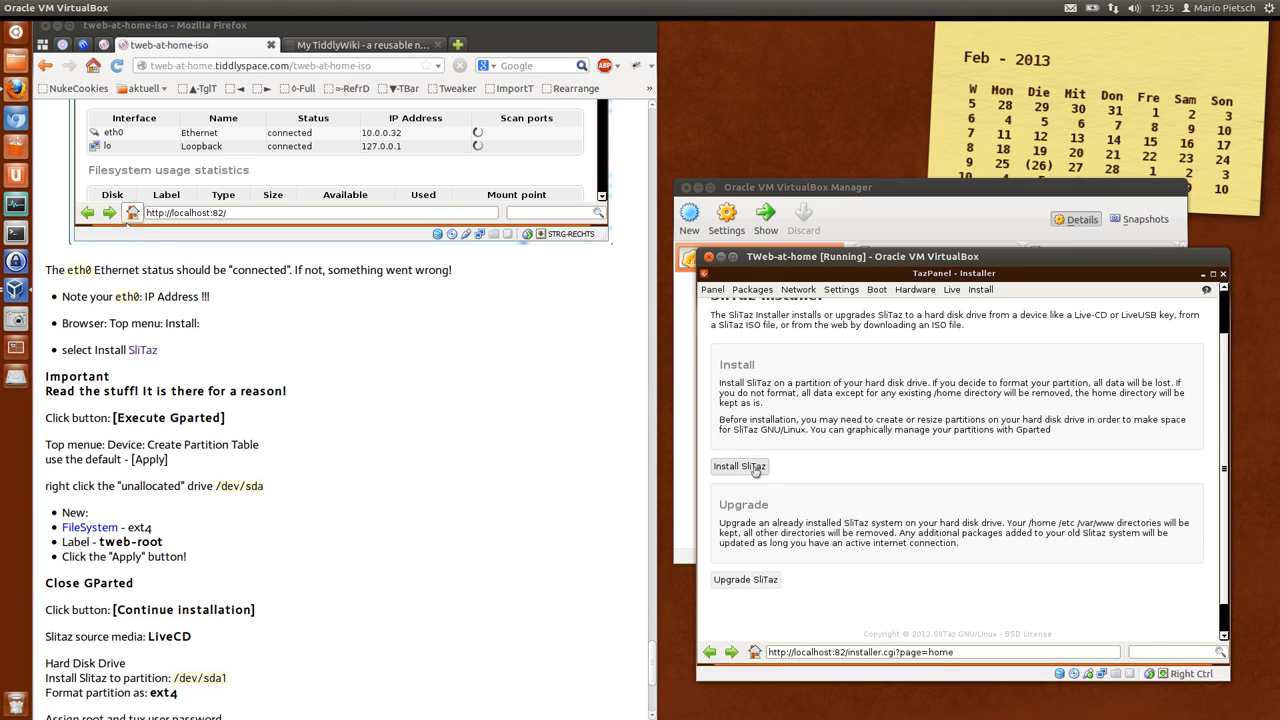
click(740, 466)
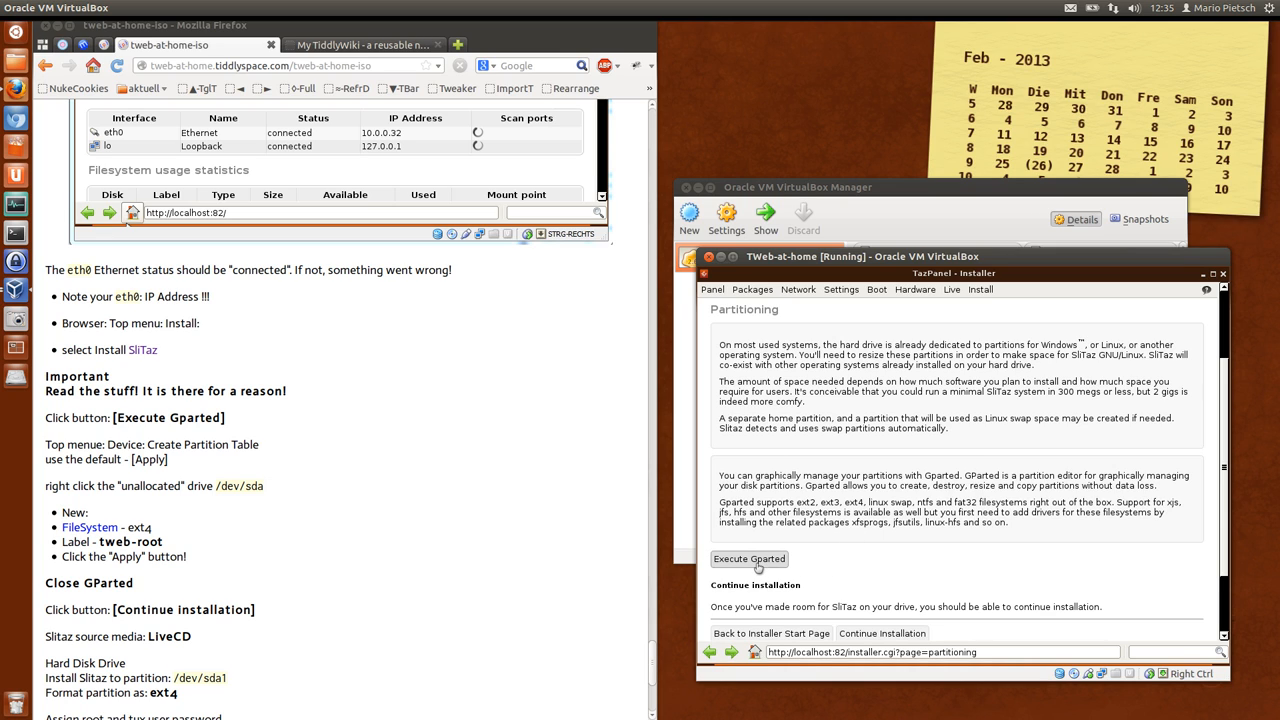
Launch GParted and apply a new msdos partition table to /dev/sda
click(748, 558)
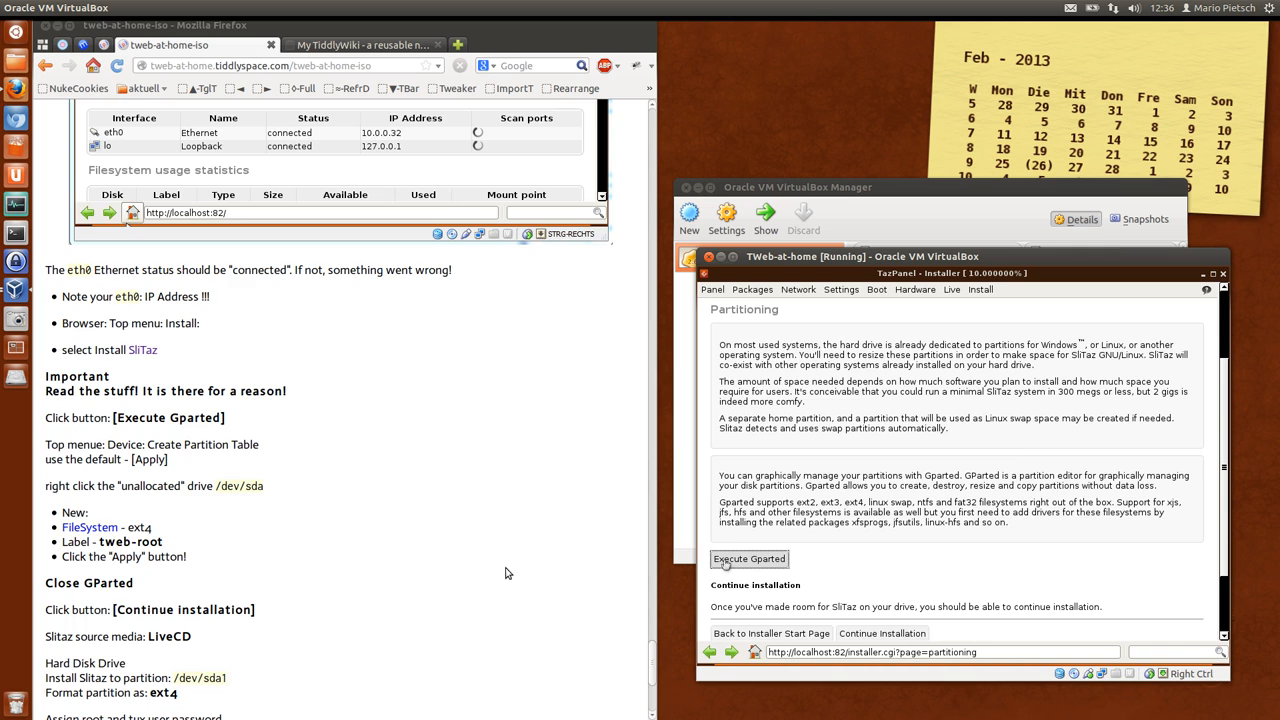
click(748, 558)
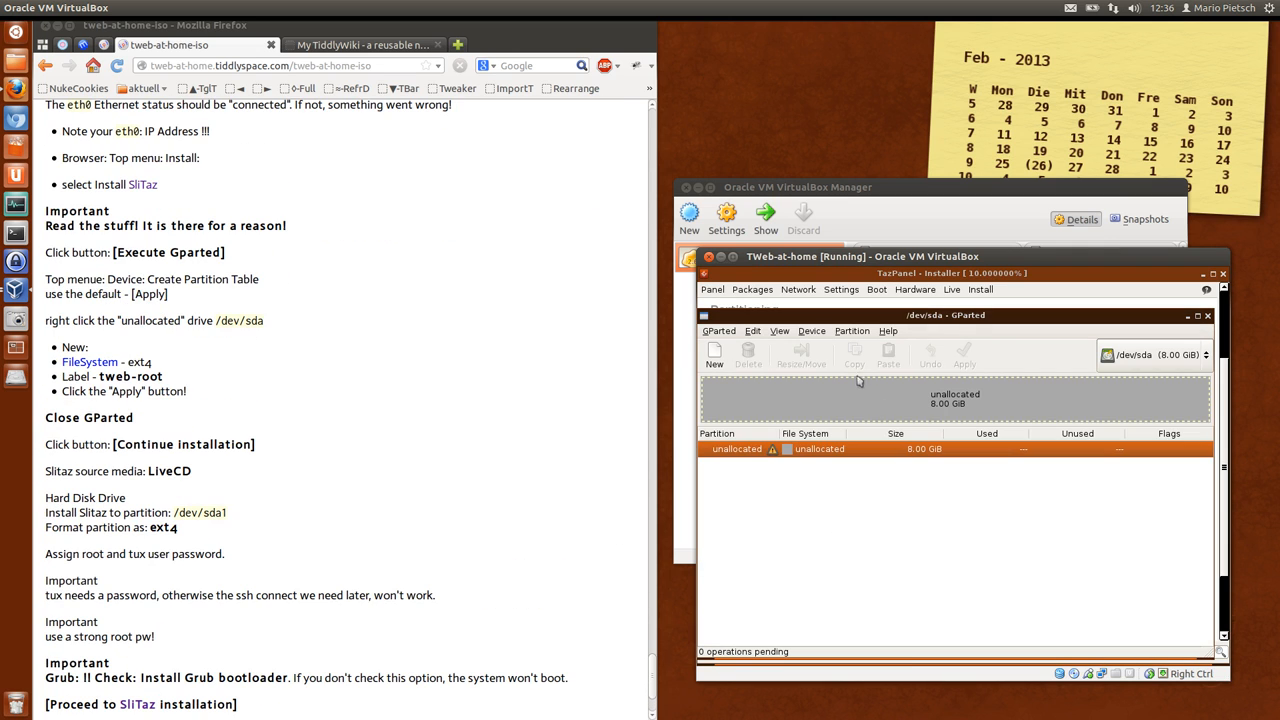
click(812, 332)
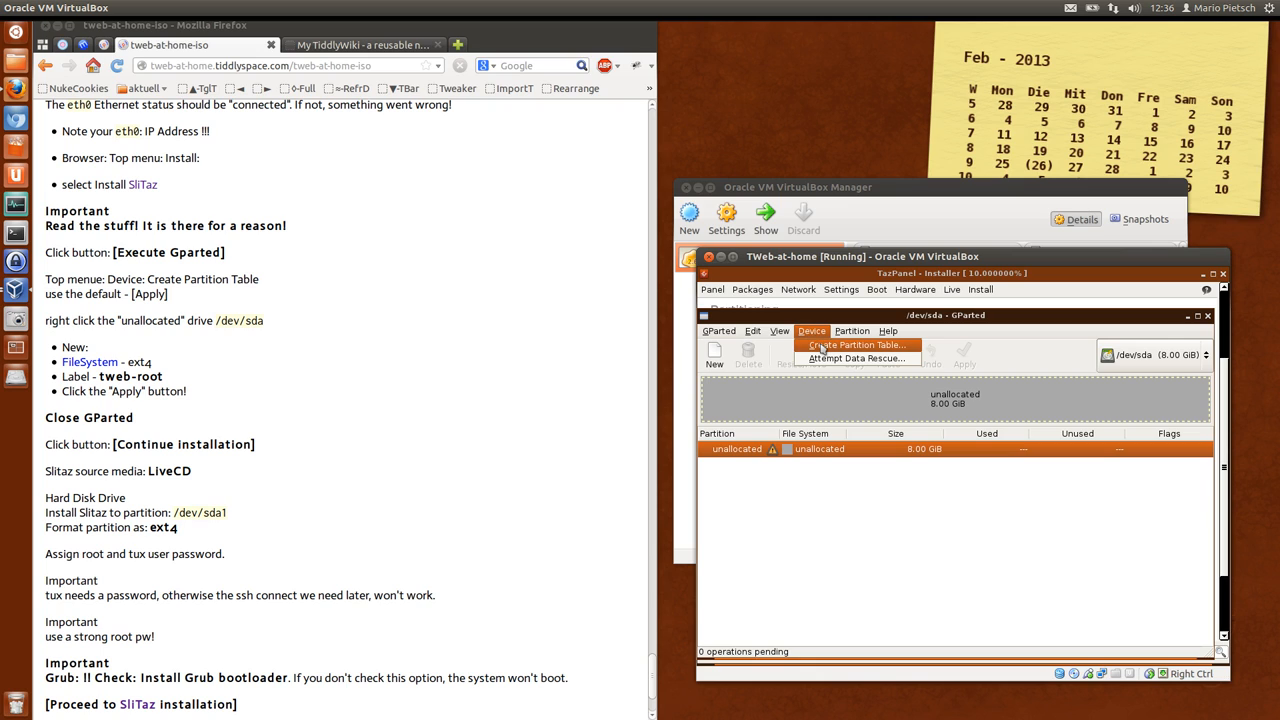
click(856, 344)
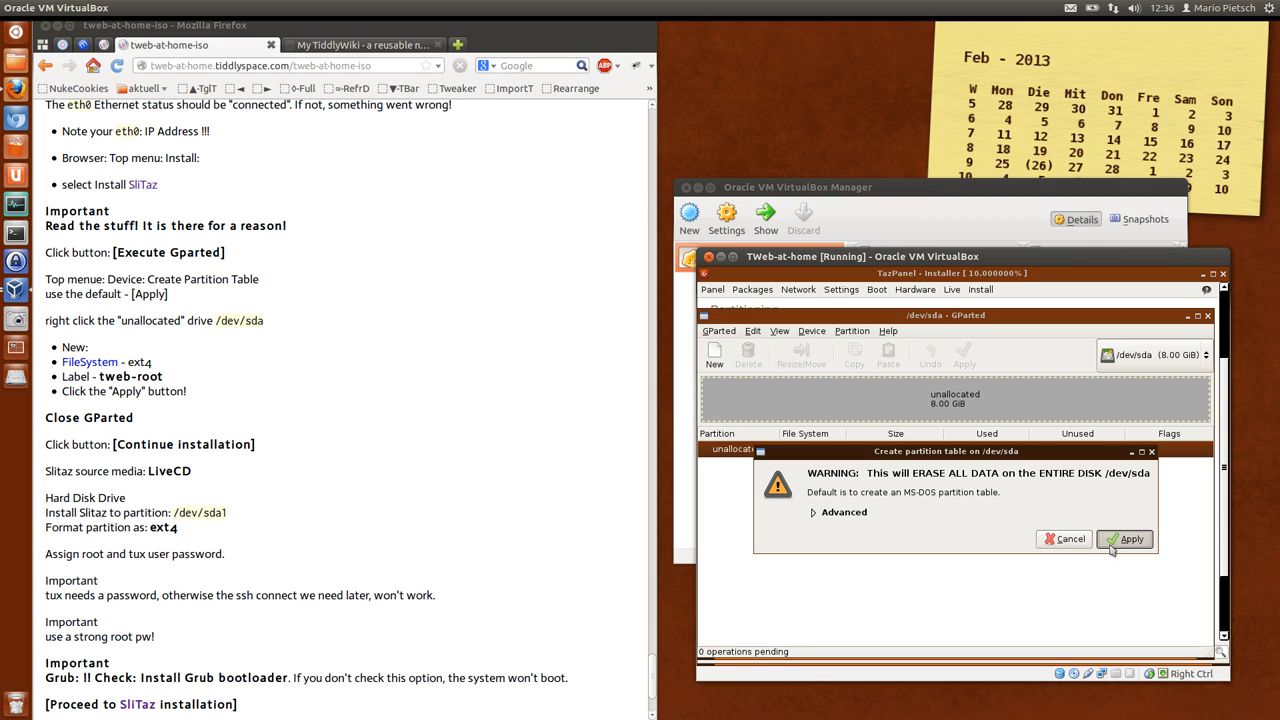
mouse_move(1040, 464)
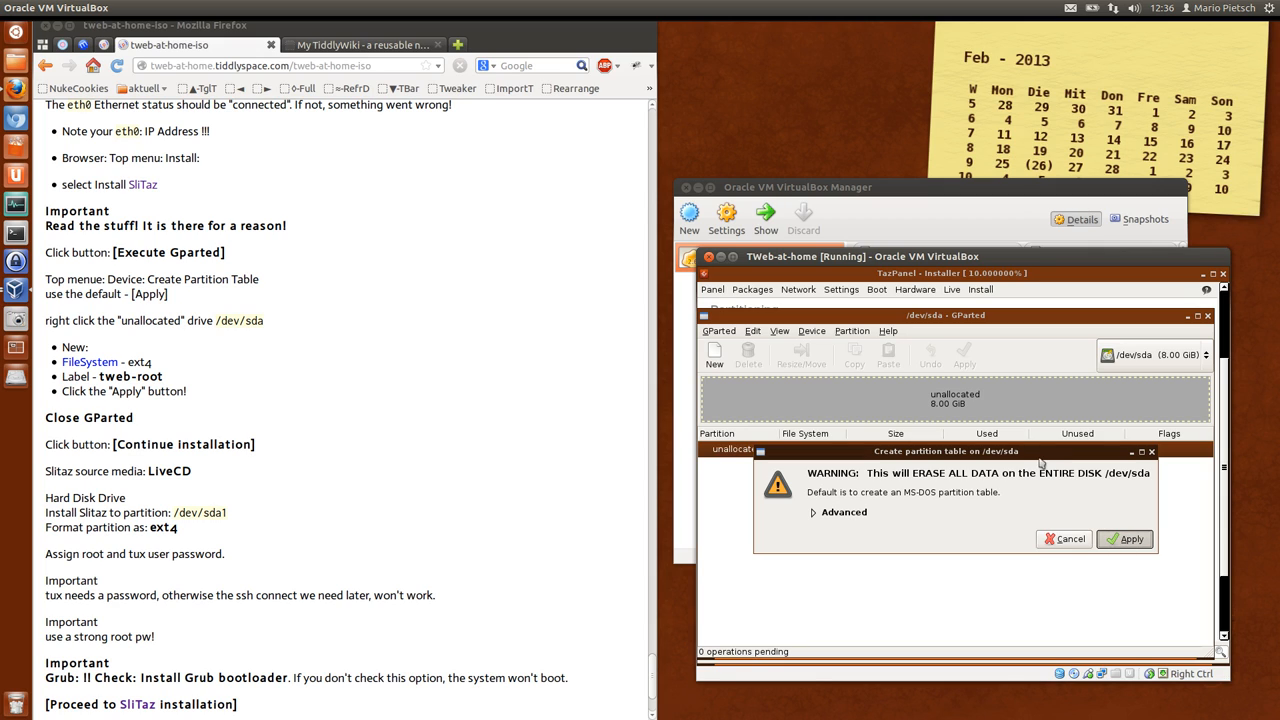
mouse_move(1040, 458)
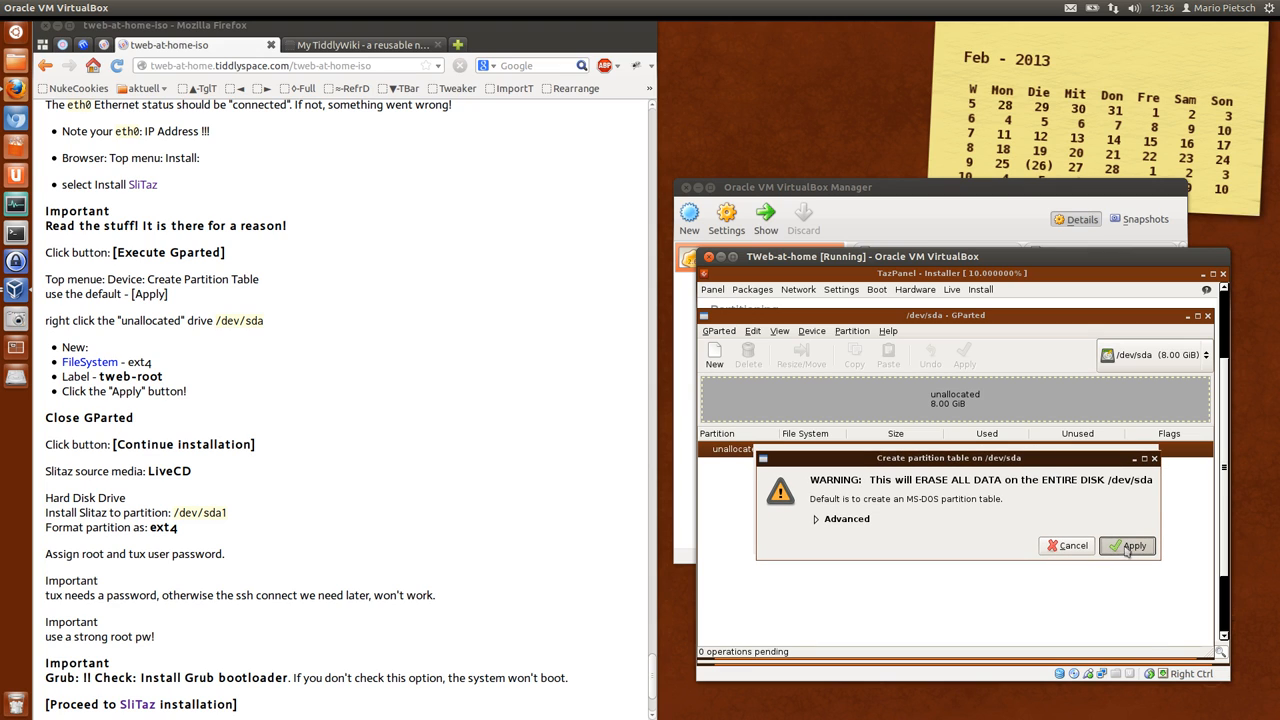
click(1128, 544)
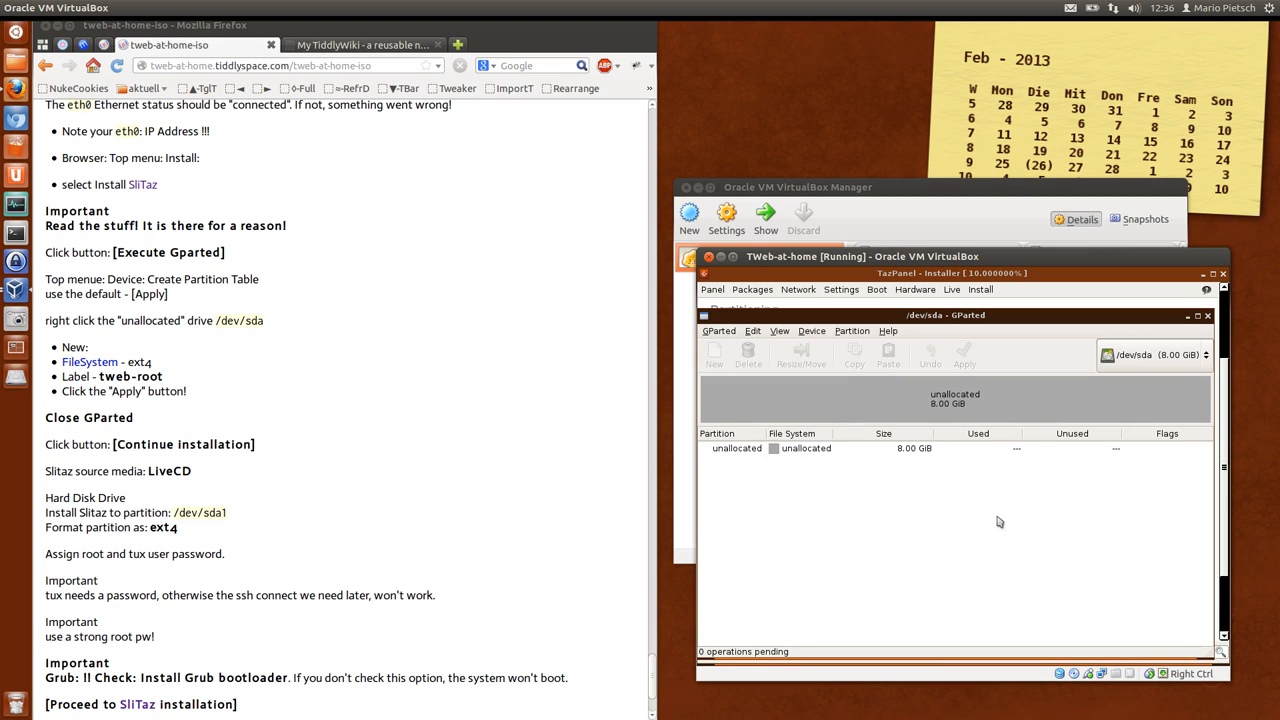
Add a primary ext4 partition labelled tweb-root over the full 8 GB and request Apply
right_click(810, 448)
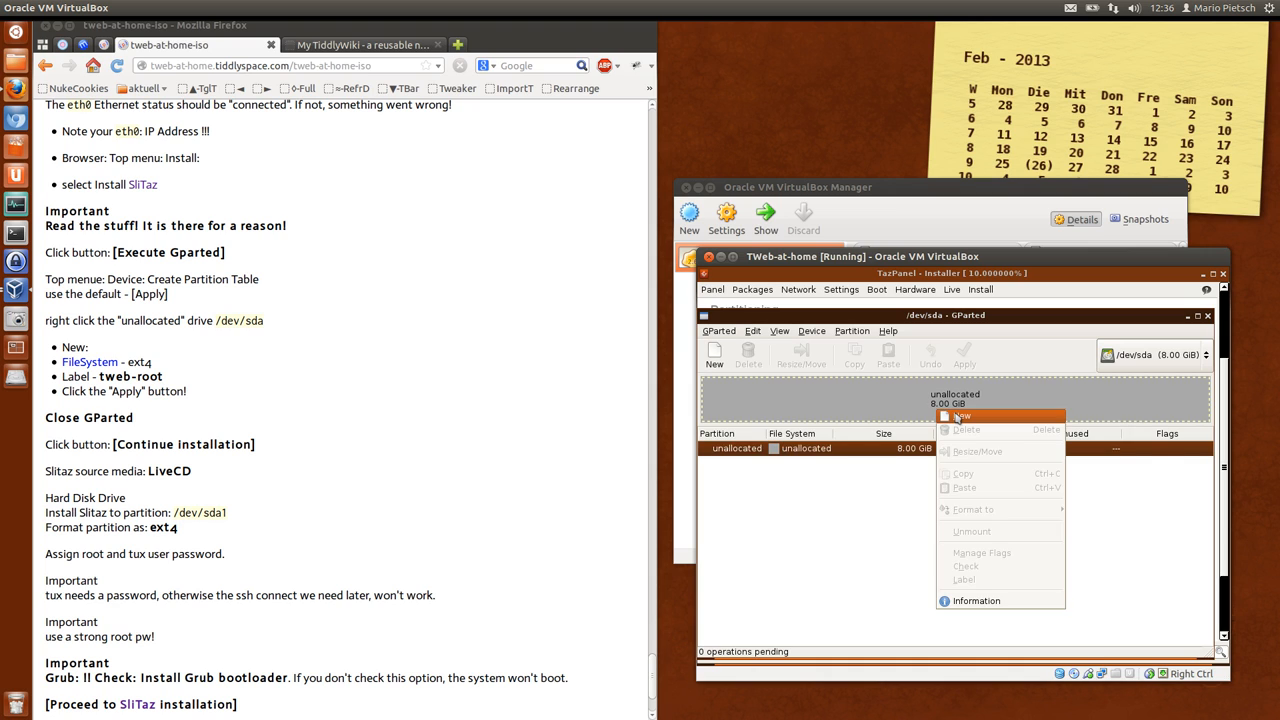
click(960, 416)
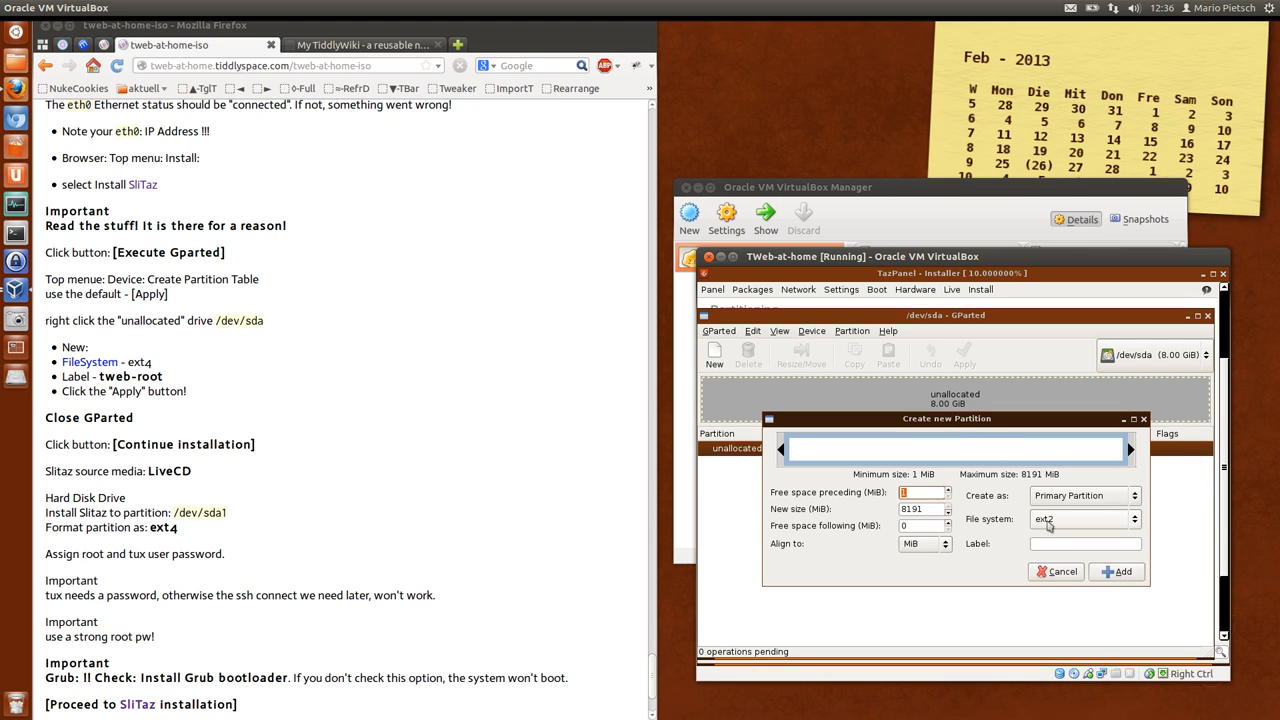
click(1084, 518)
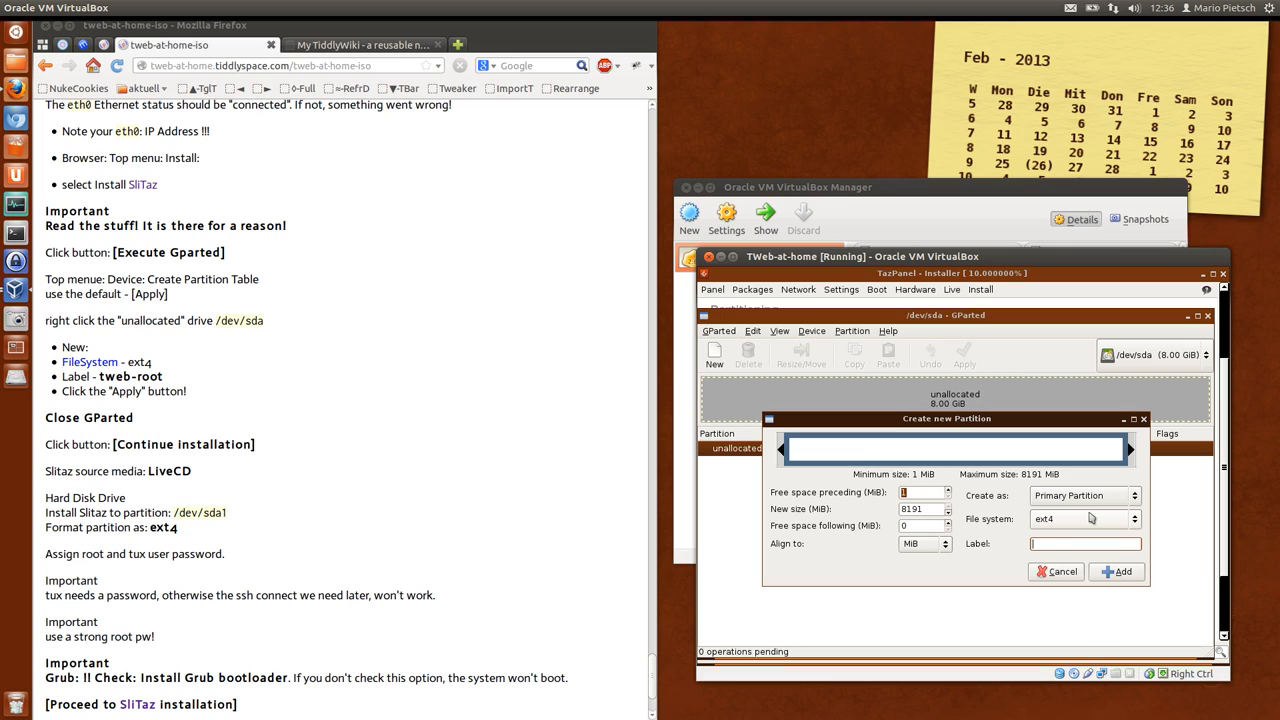
text(tweb-root)
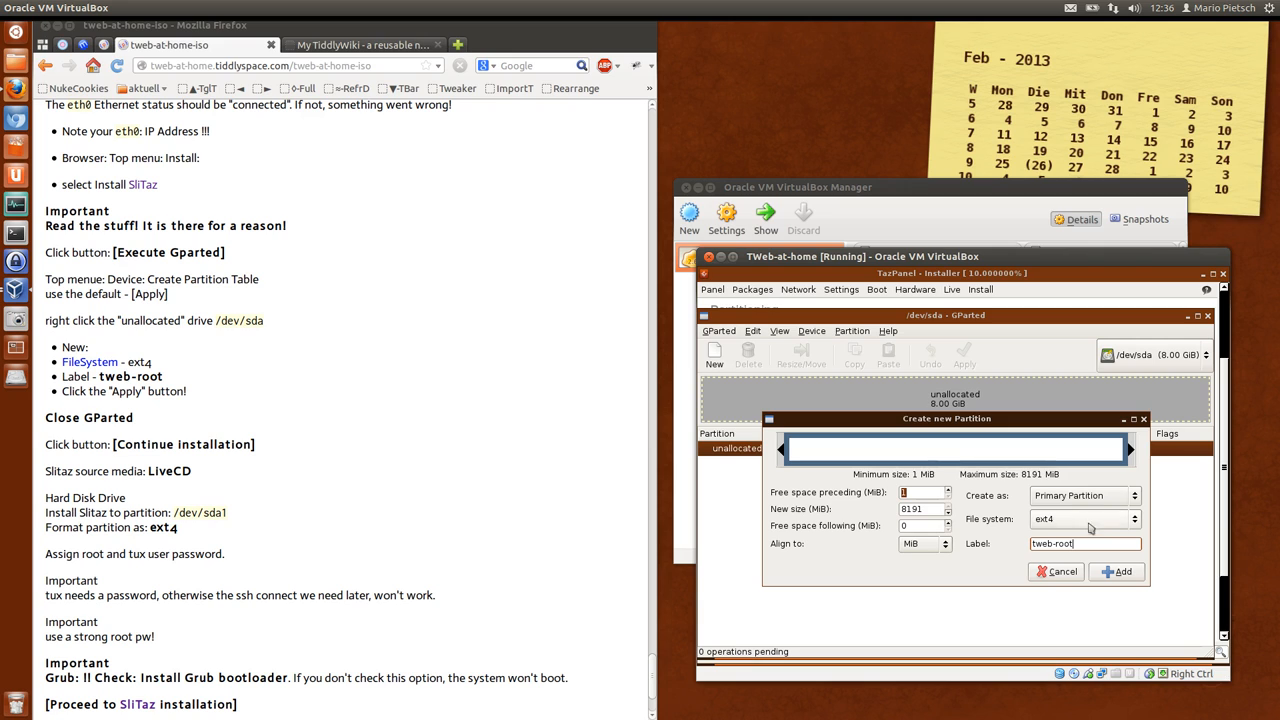
click(1116, 572)
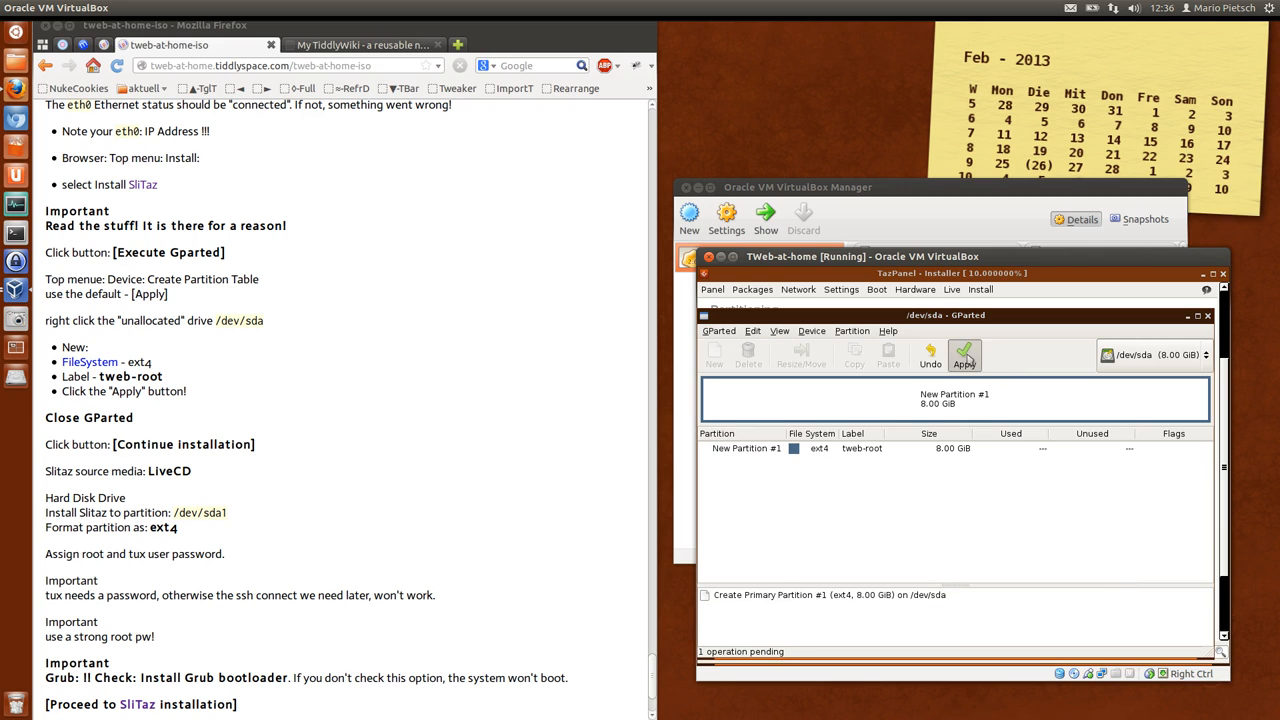
click(964, 356)
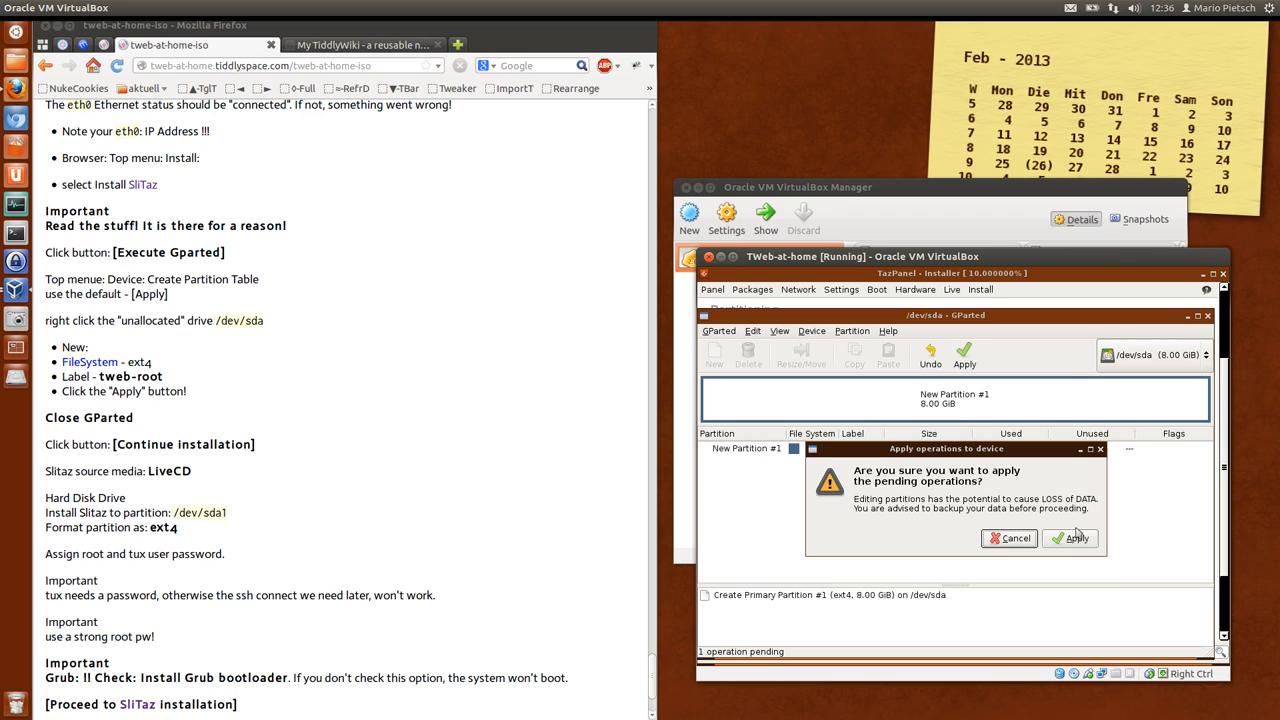
Confirm the pending operations, let the tweb-root partition be written, and close the report
click(1068, 538)
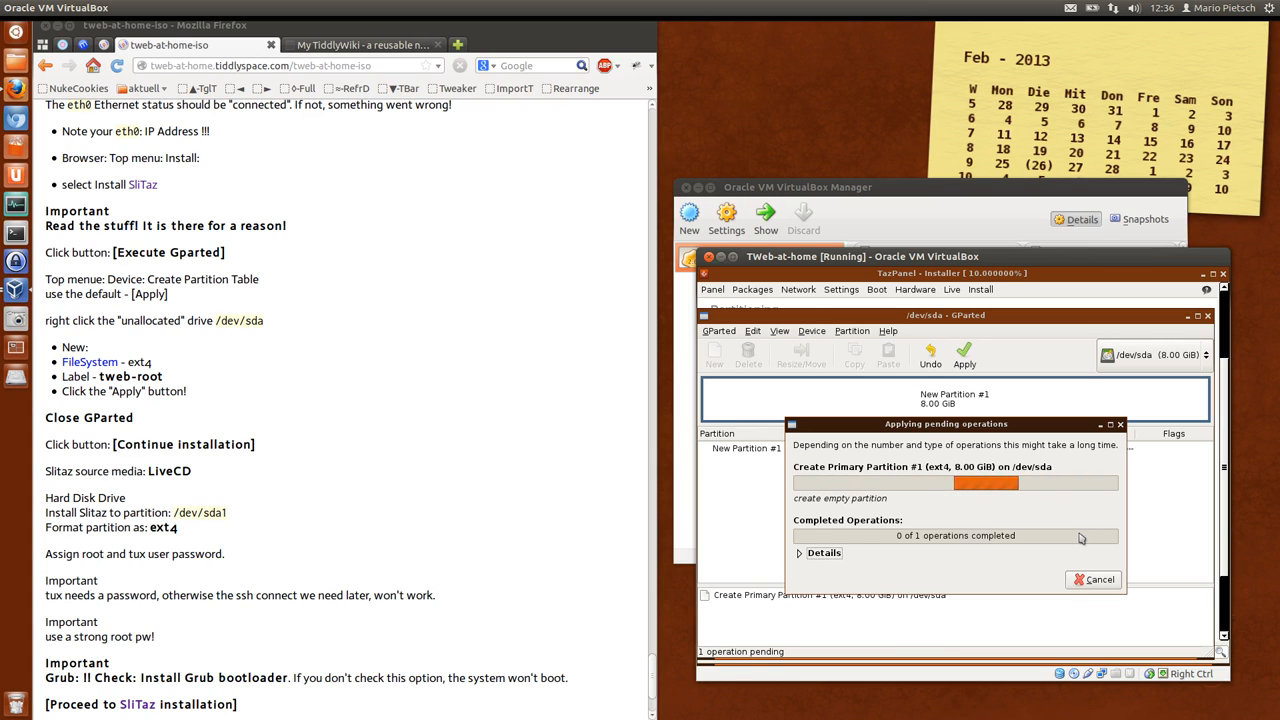
scroll(down, 3)
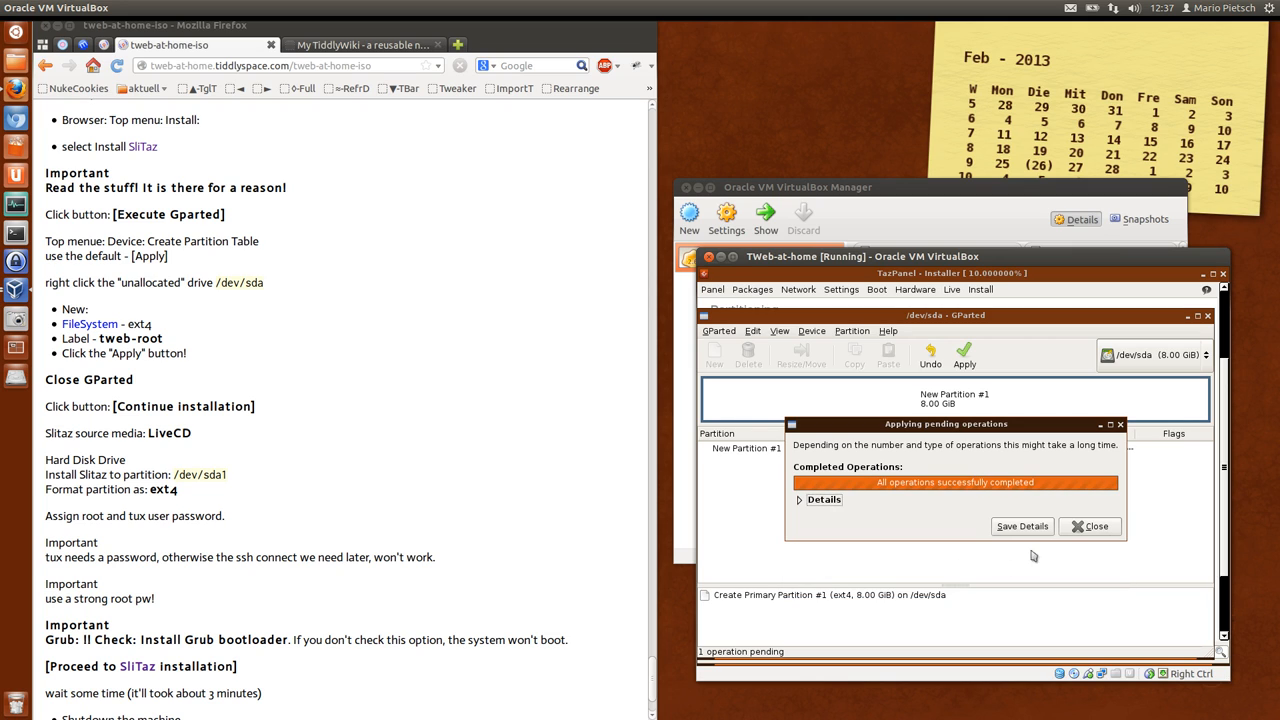
click(1088, 526)
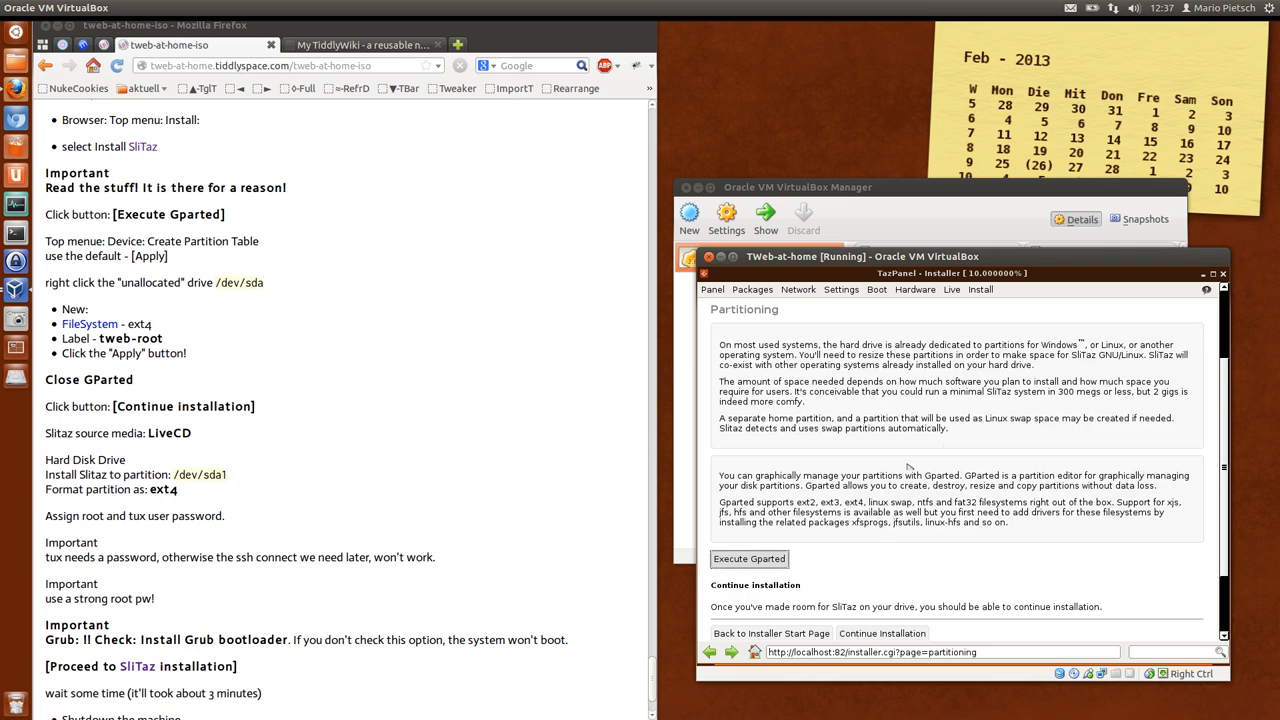
Continue from Partitioning to the Install SliTaz page with LiveCD as source
click(748, 558)
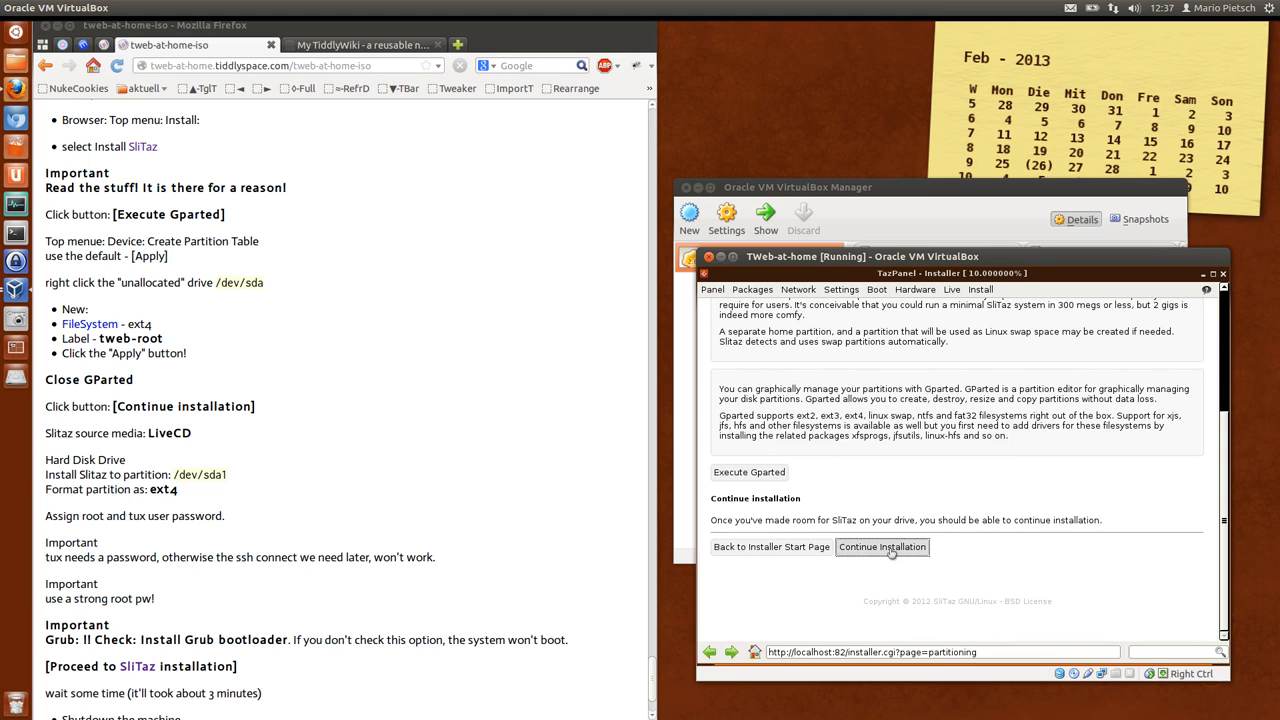
click(882, 548)
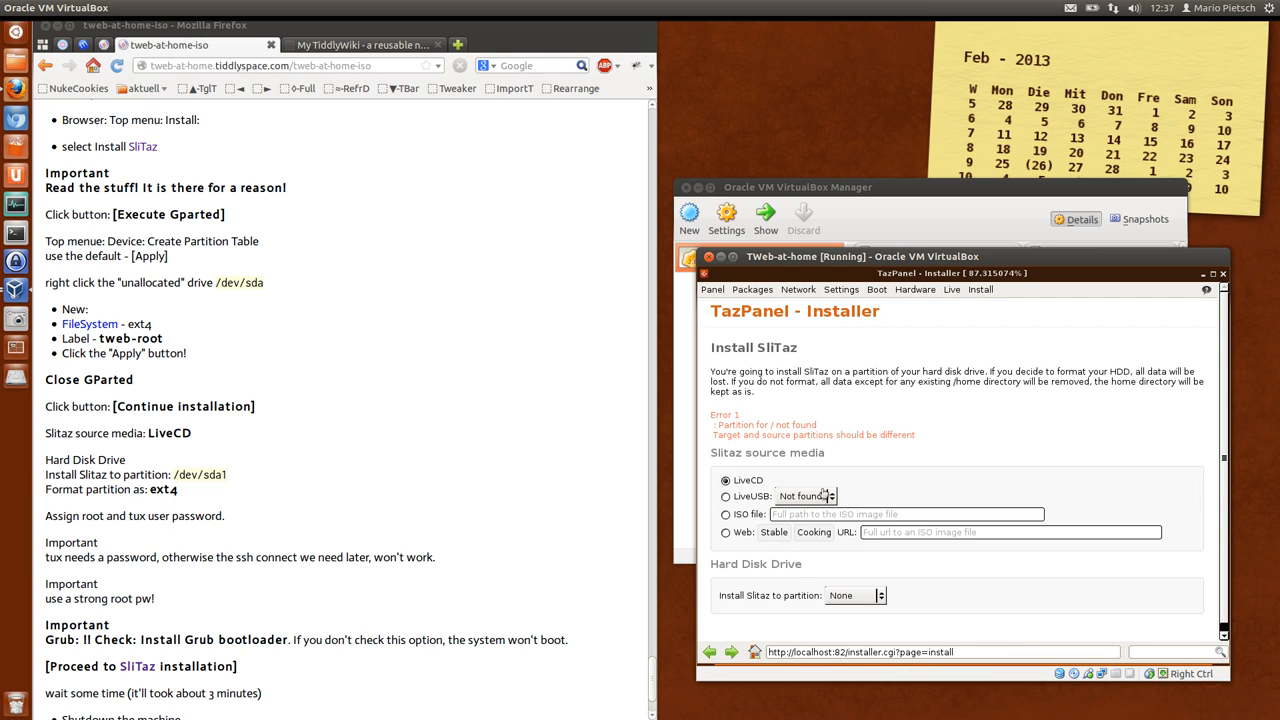
Choose /dev/sda1 as the install partition, keeping ext4 formatting
scroll(down, 3)
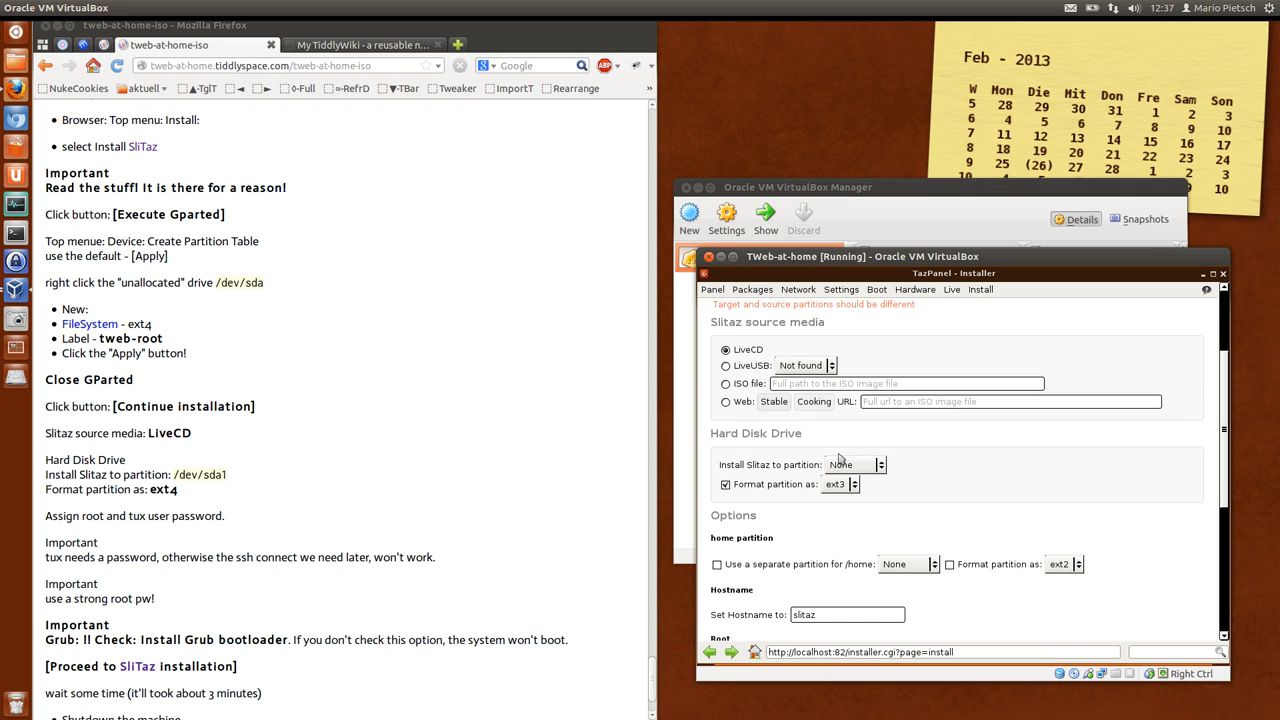
click(880, 464)
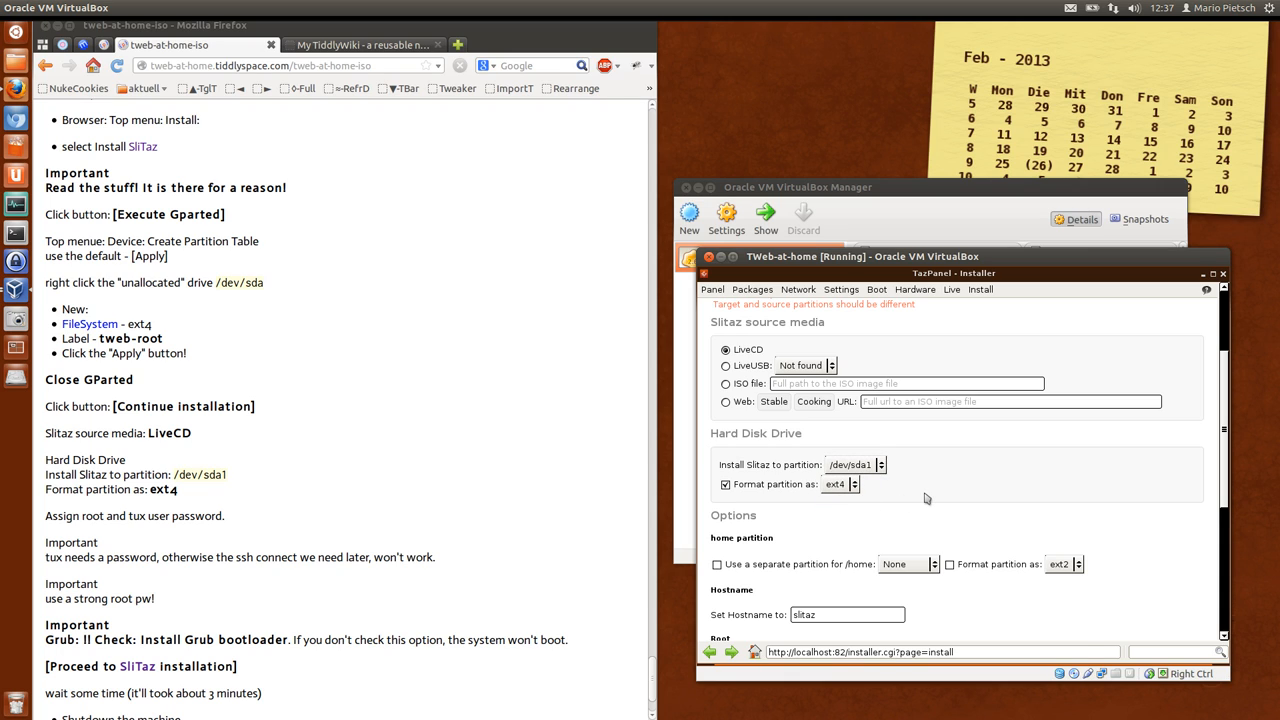
scroll(down, 3)
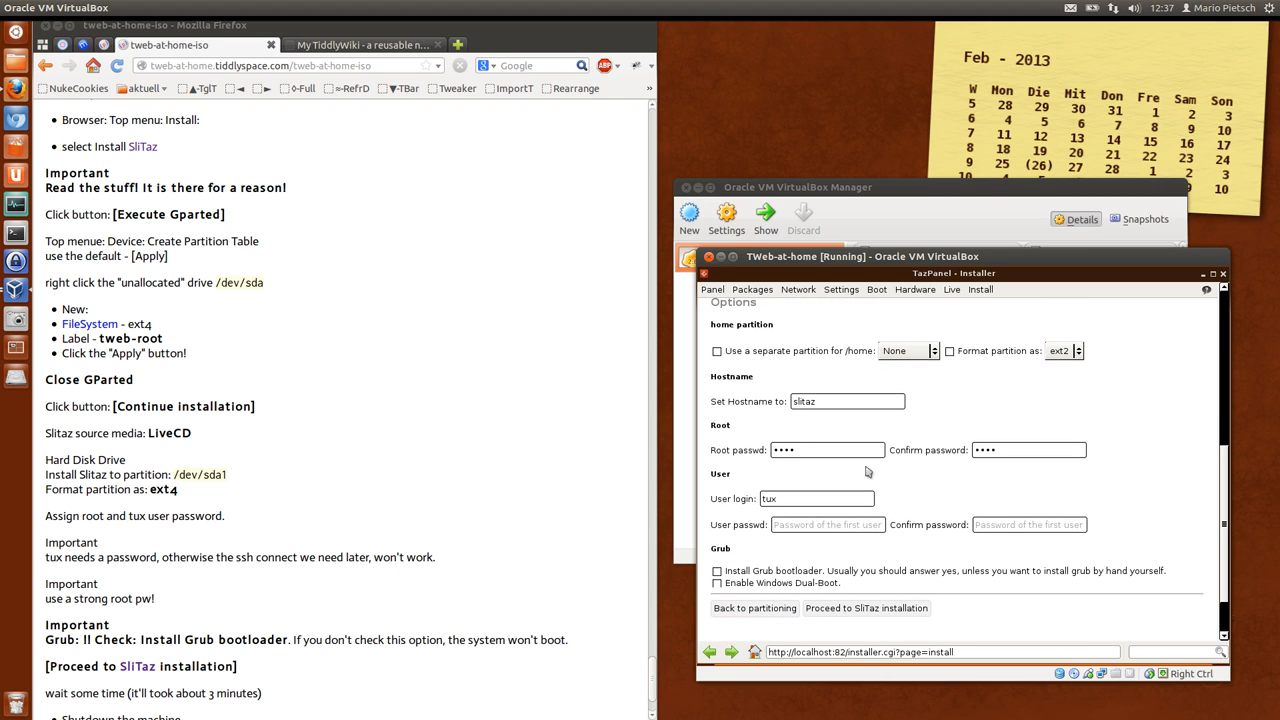
Enter the root password, enable Install Grub bootloader and proceed to SliTaz installation
click(828, 448)
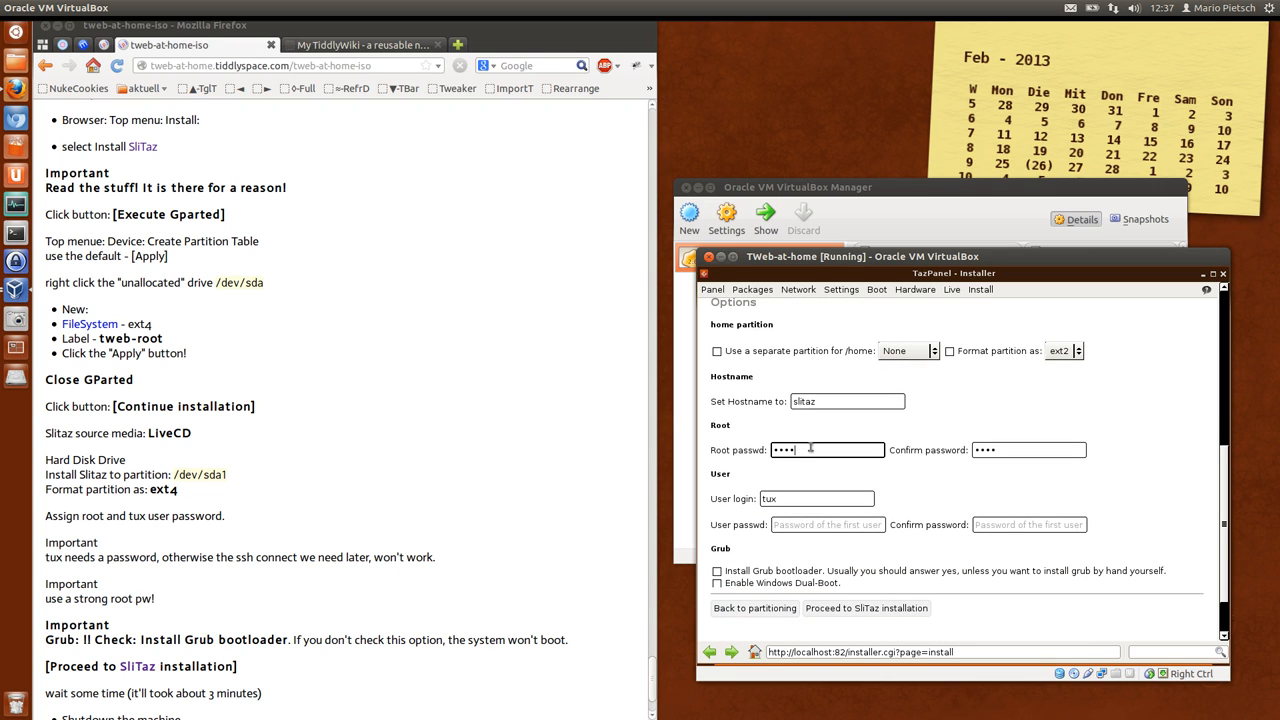
click(1028, 448)
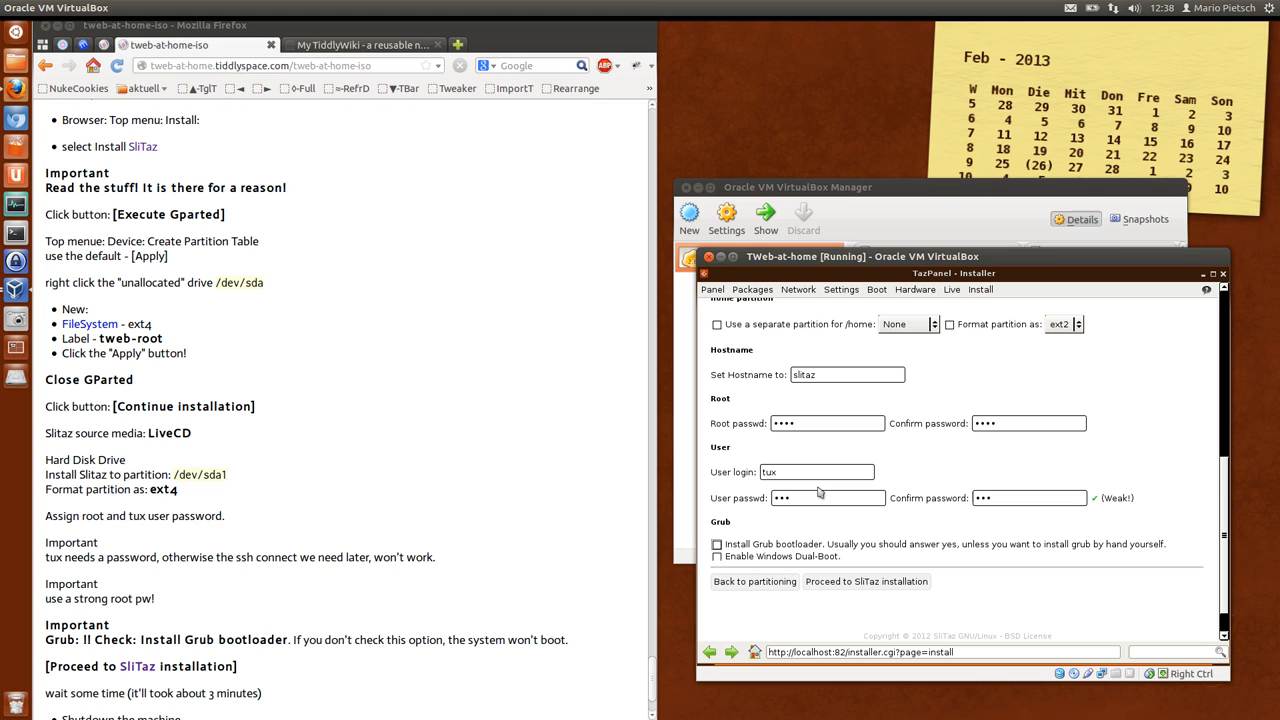
scroll(down, 3)
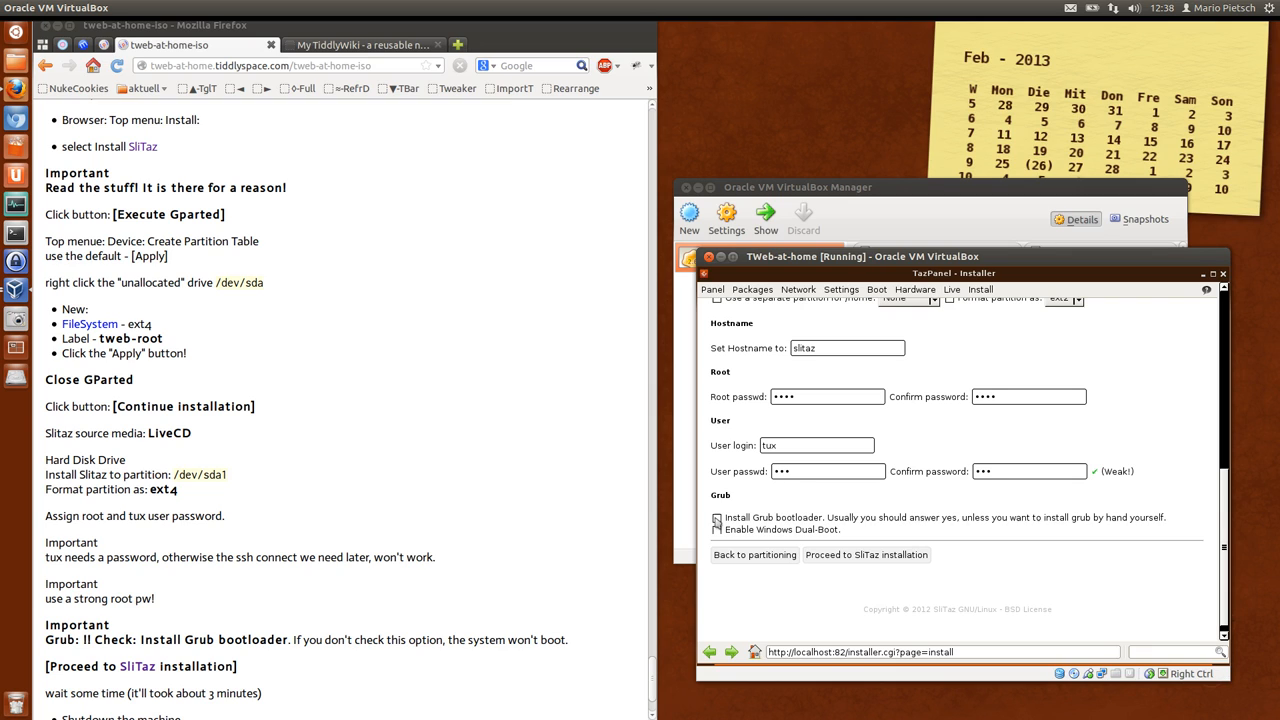
click(716, 518)
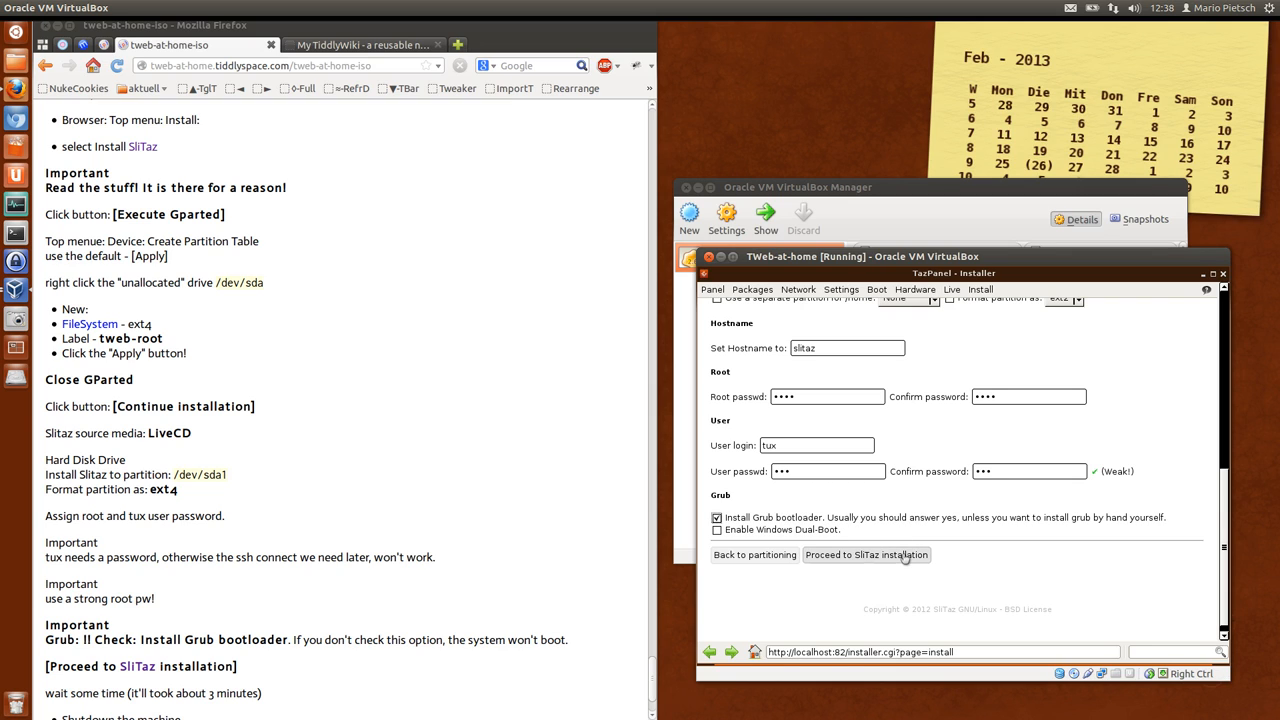
click(866, 554)
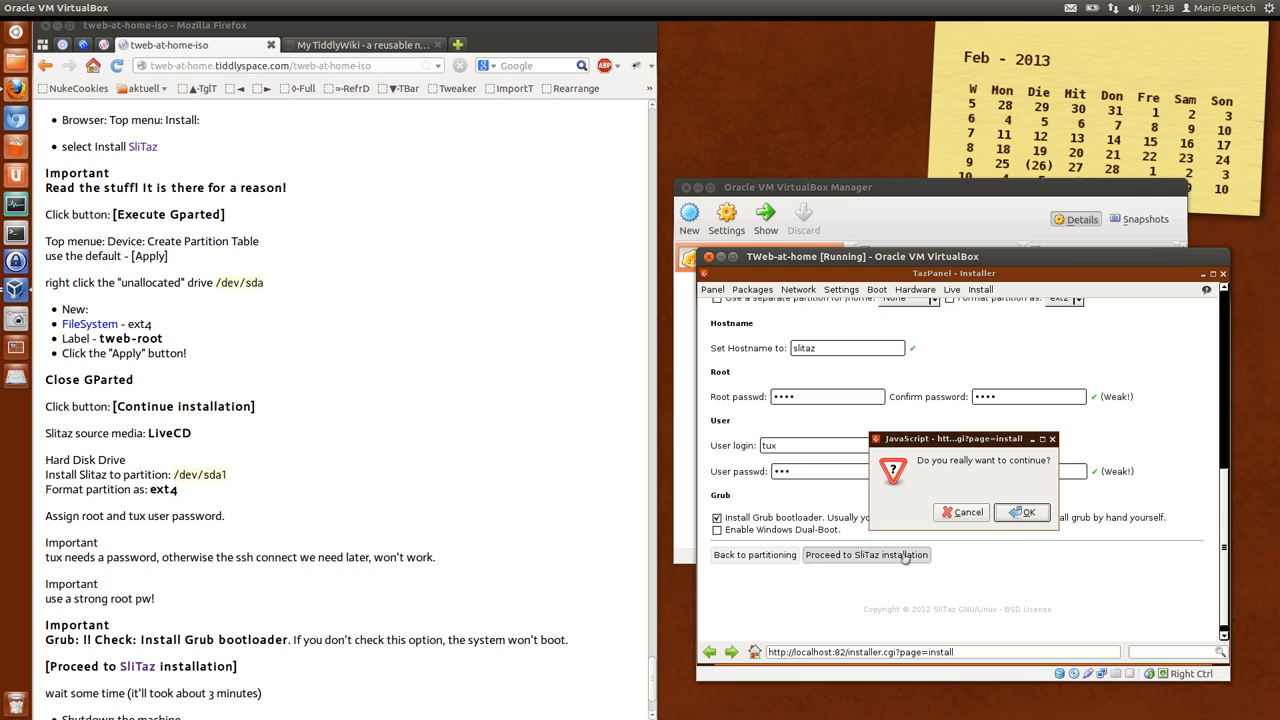
Confirm 'Do you really want to continue?' so installation to the hard disk partition starts
click(1020, 512)
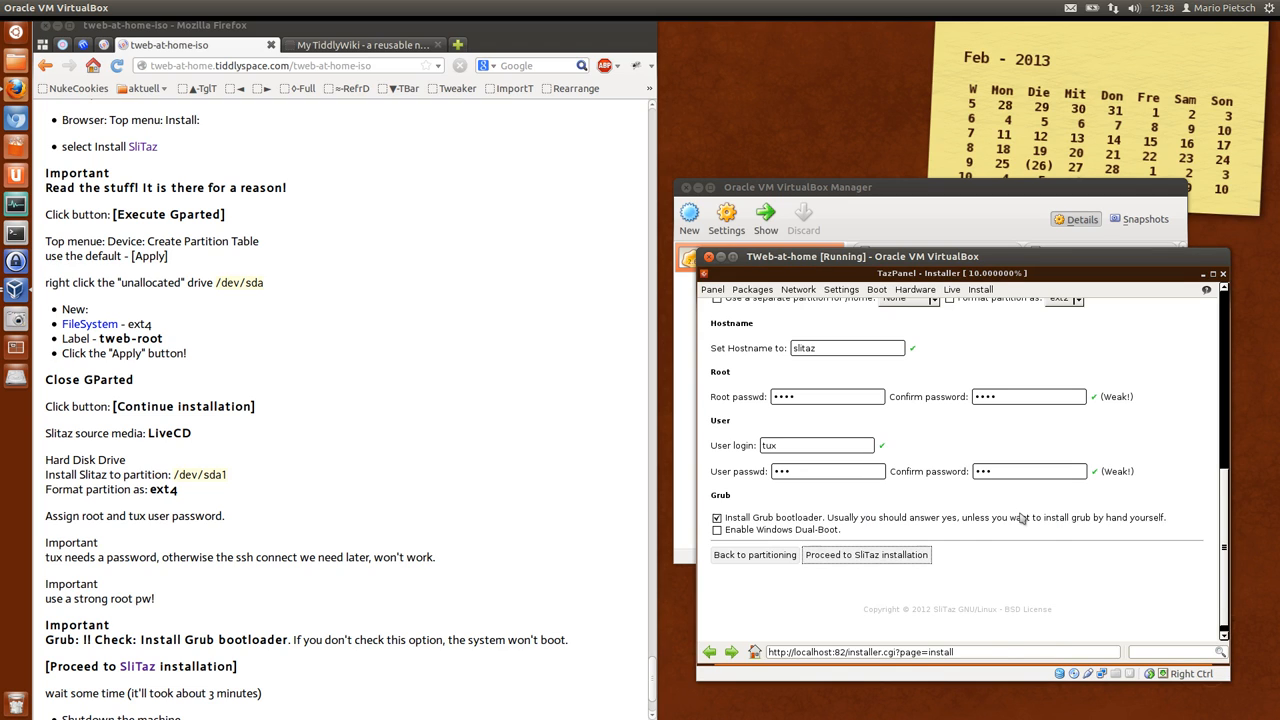
click(864, 556)
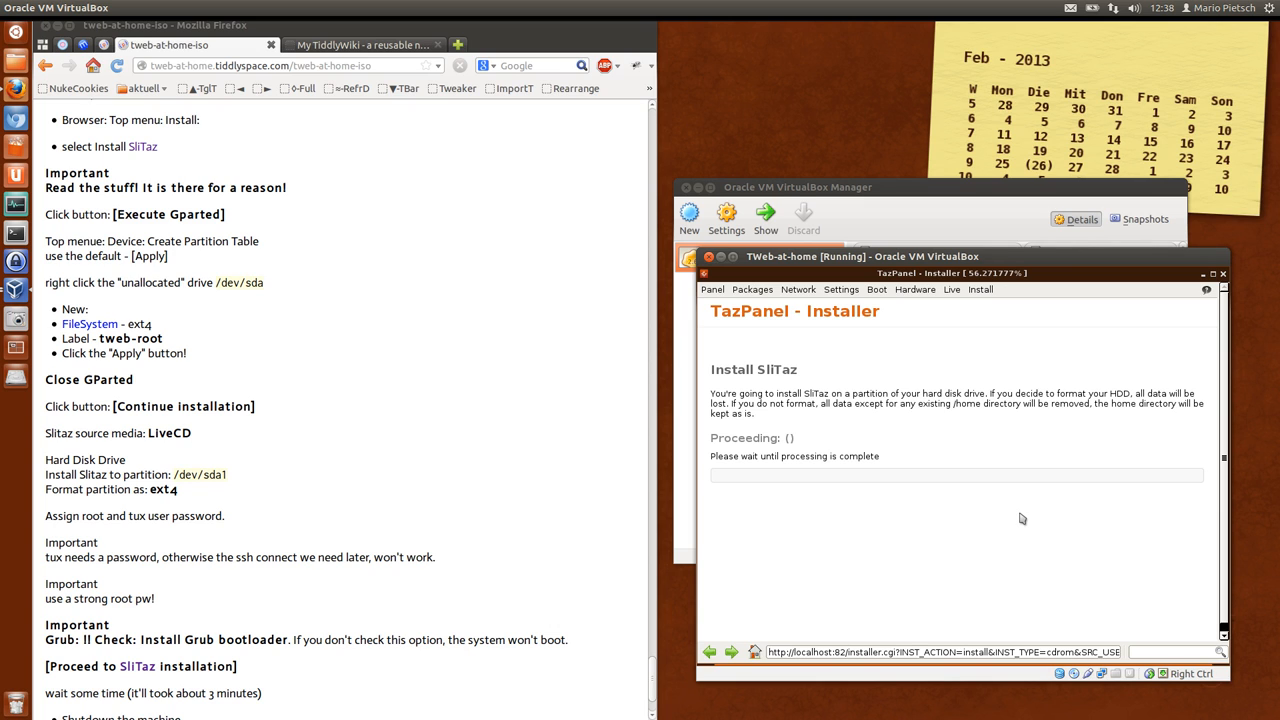
Wait on the installer page until the log reports 'Completed.' with Grub on /dev/sda
click(914, 288)
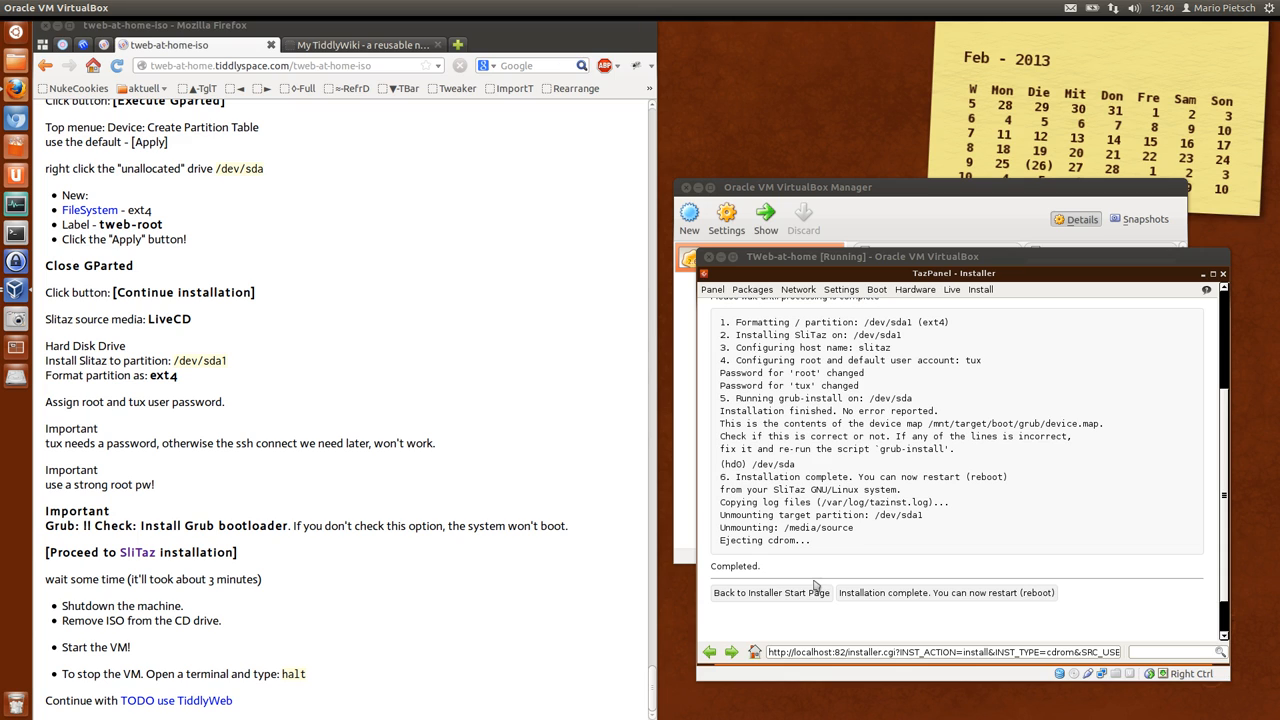
mouse_move(768, 542)
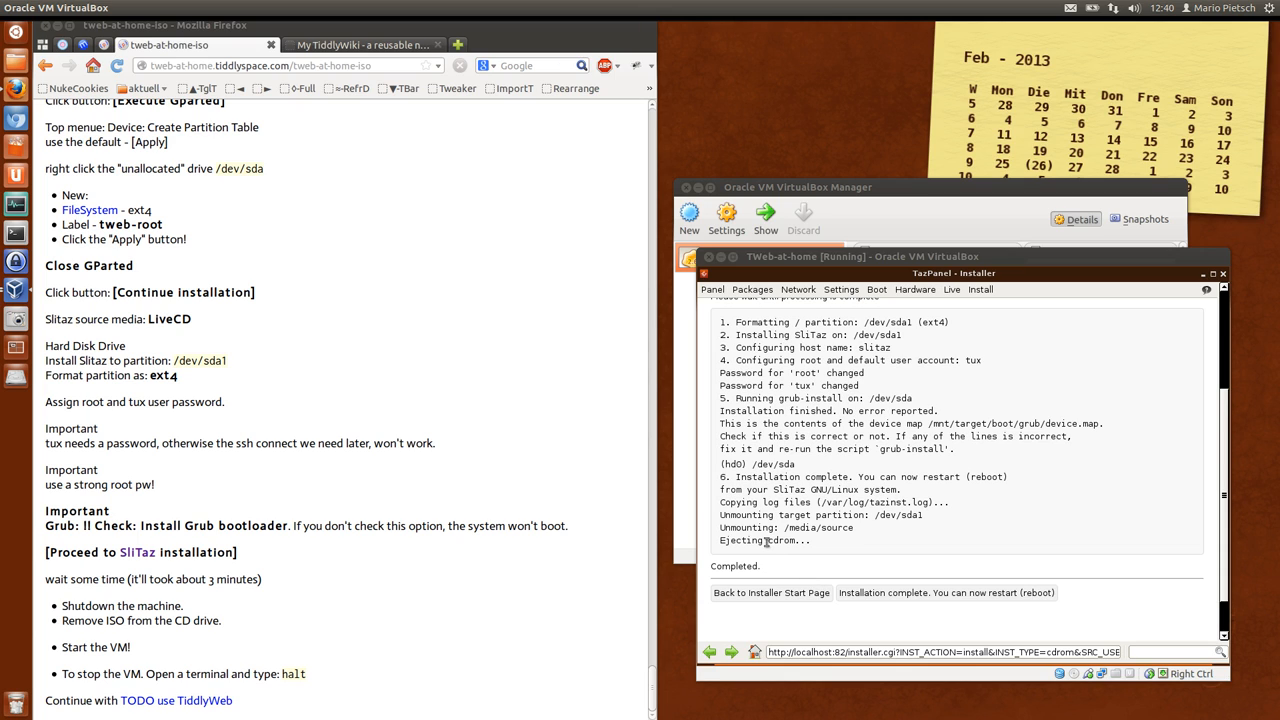
mouse_move(884, 592)
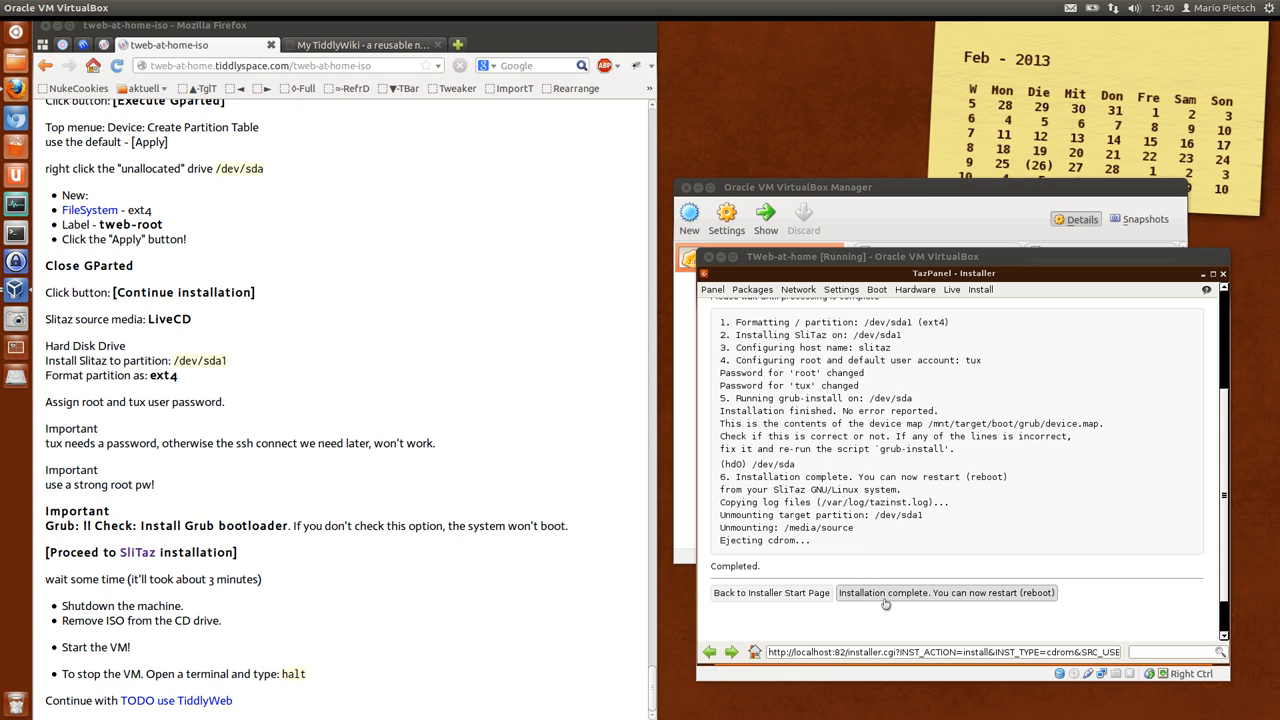
click(944, 592)
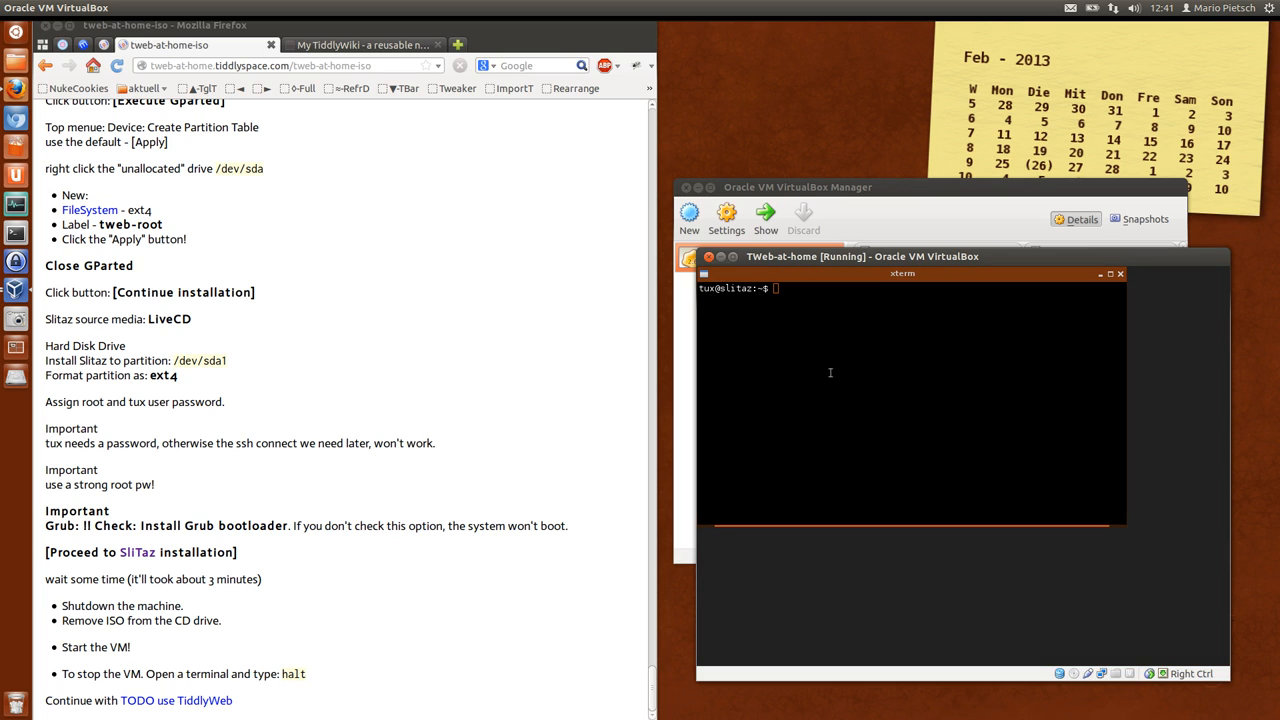
Run htop in the guest terminal to see the twanager servers, then return to My TiddlyWiki in host Firefox
text(h)
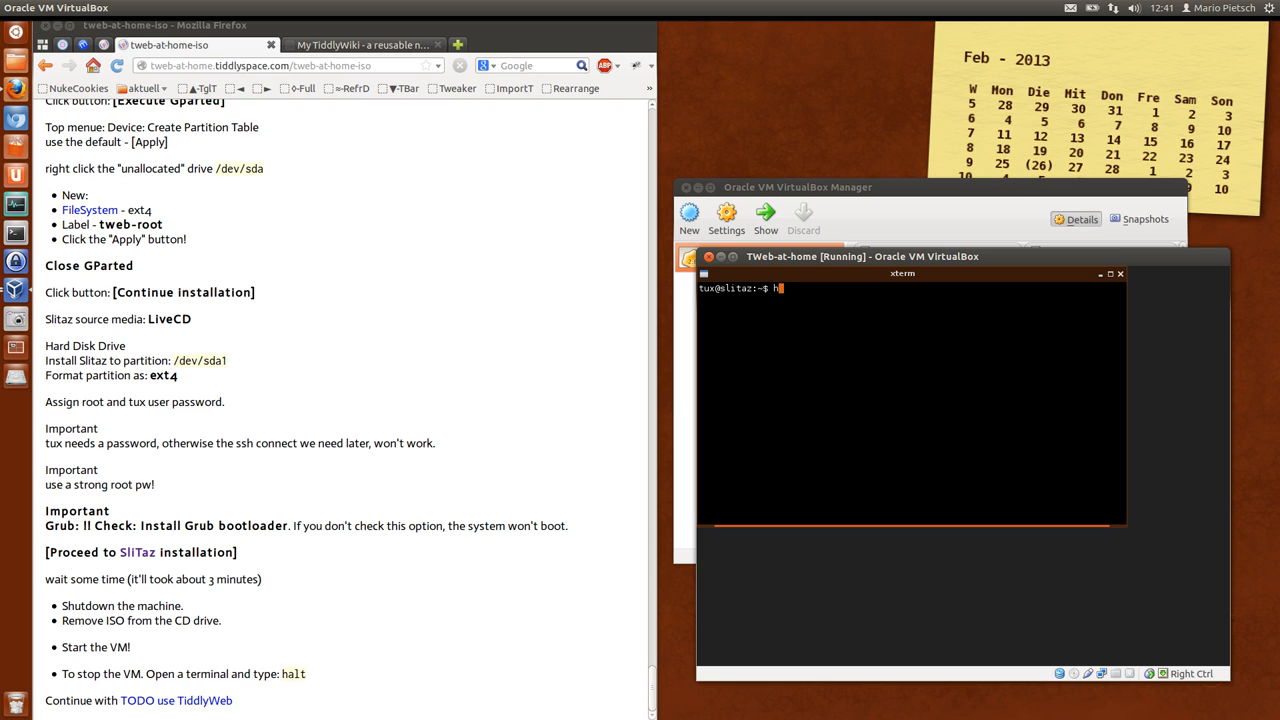
text(htop)
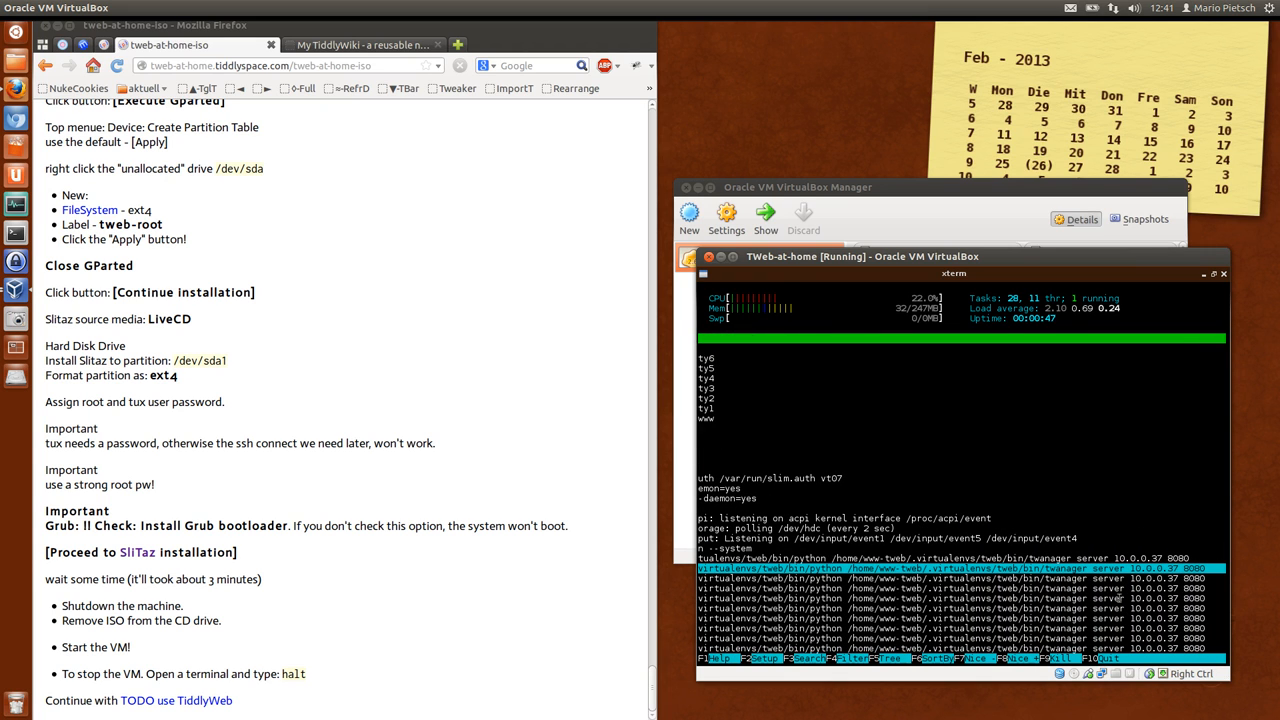
click(360, 44)
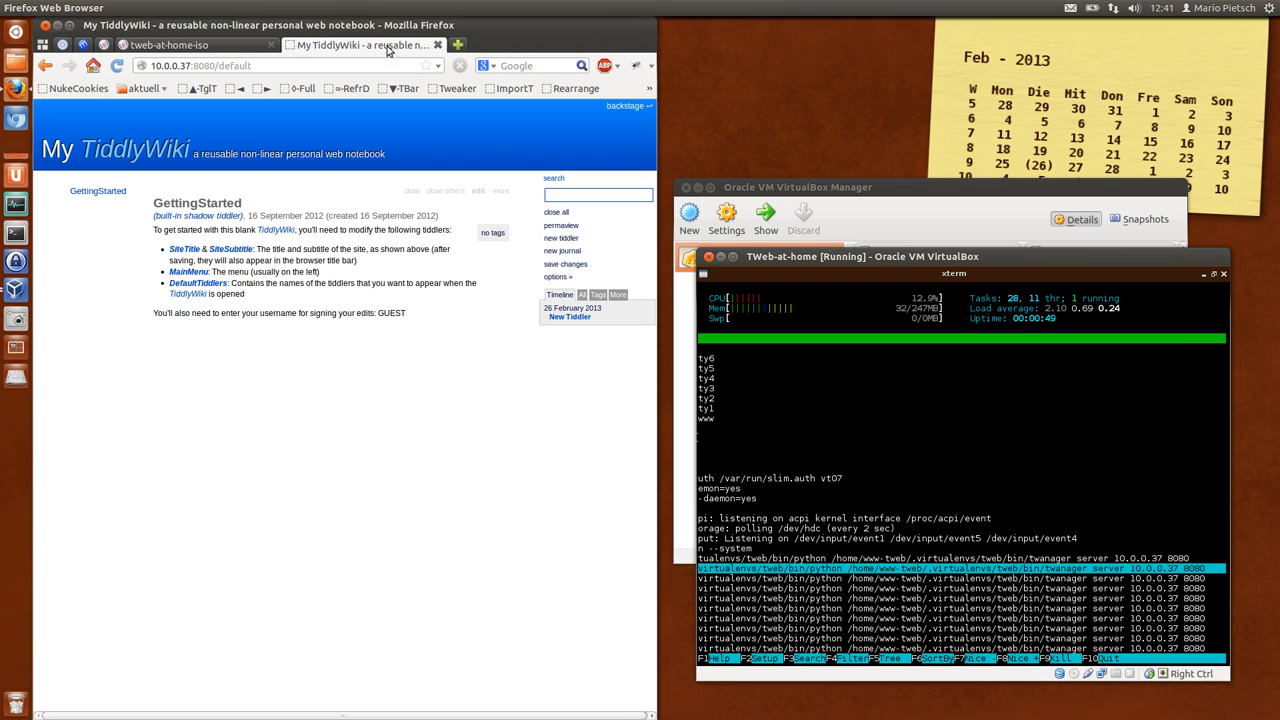
Create a new tiddler in My TiddlyWiki at 10.0.0.37:8080 and save it as GUEST
click(116, 64)
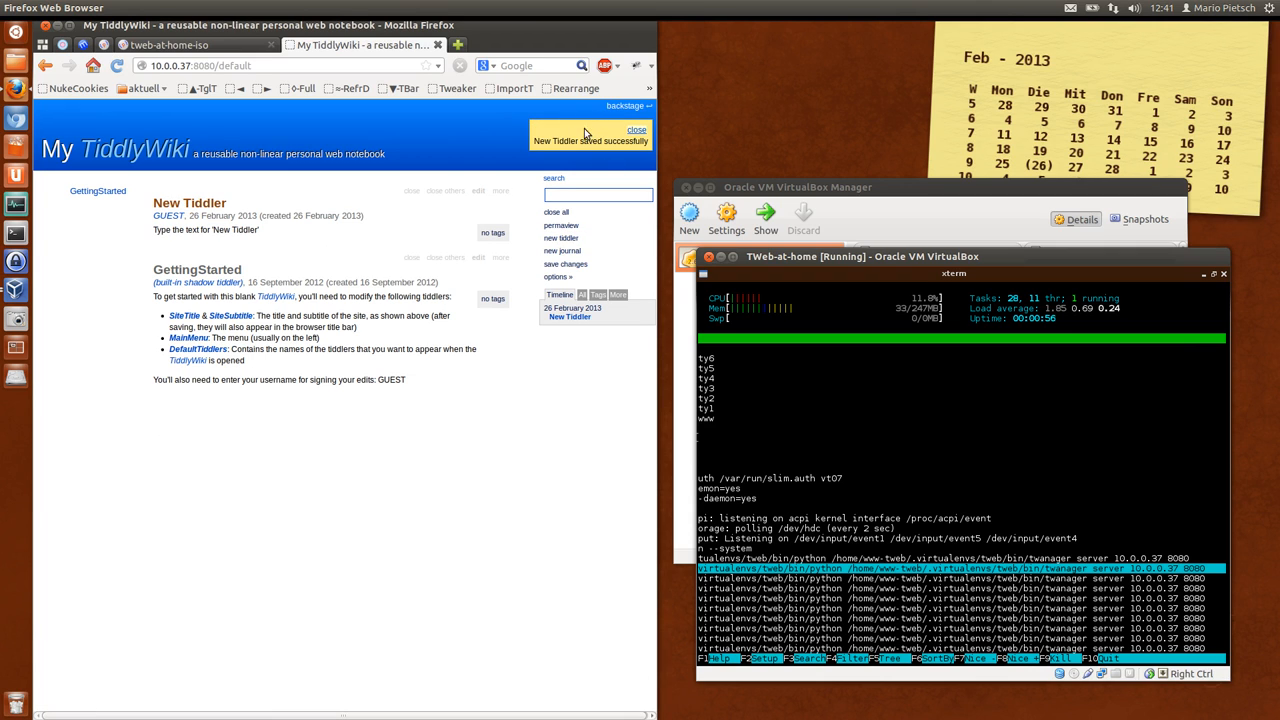
mouse_move(486, 180)
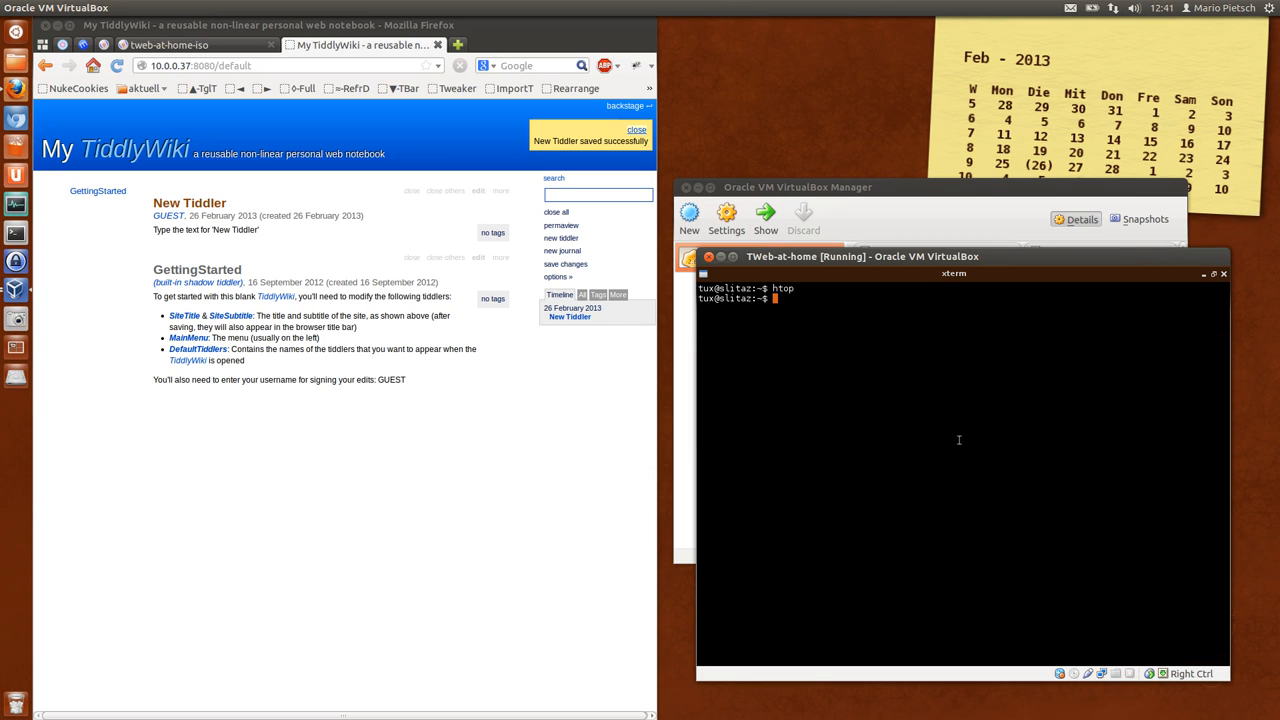
mouse_move(1254, 308)
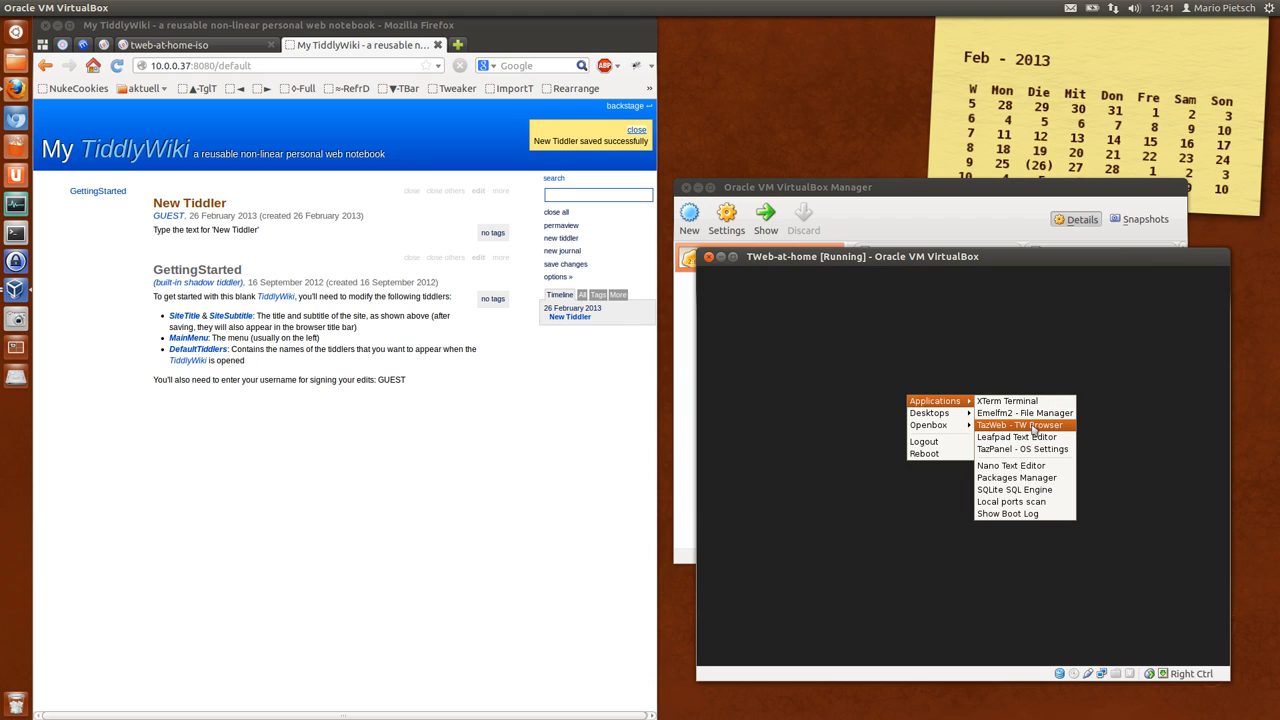
mouse_move(1040, 432)
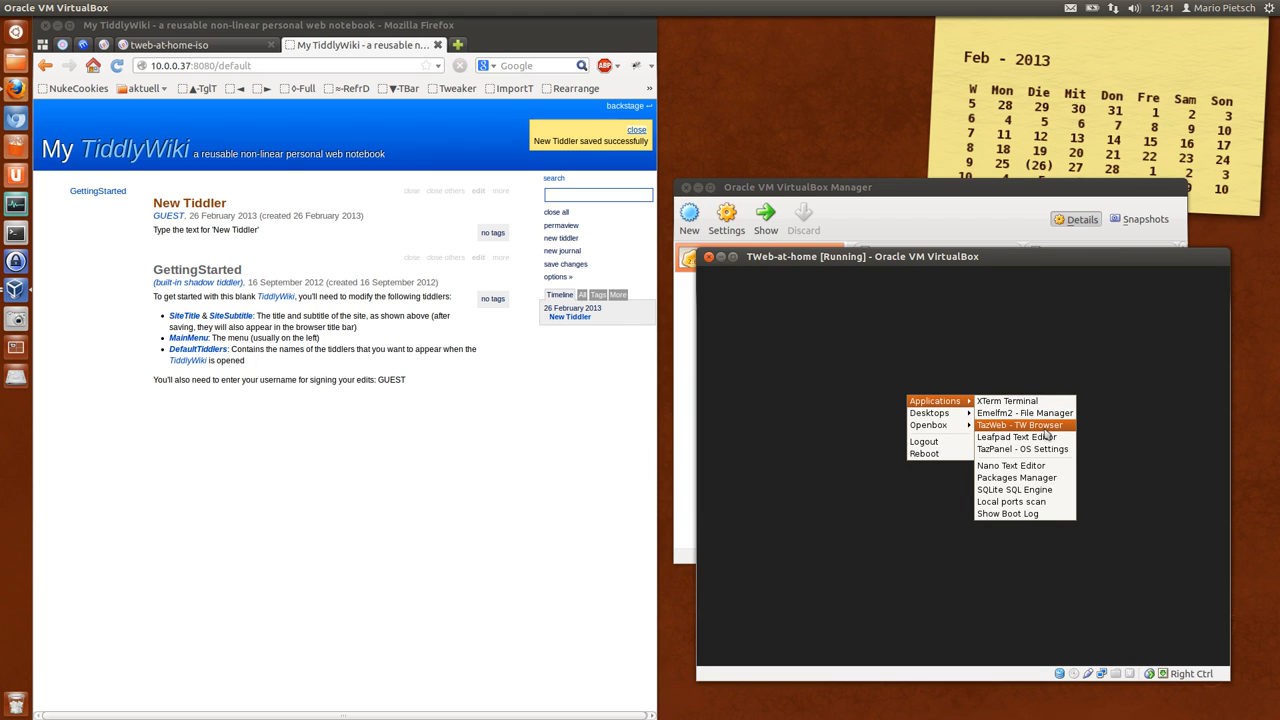
Launch TazWeb browser from the SliTaz desktop Applications menu, showing SliTaz Web Home
click(1018, 424)
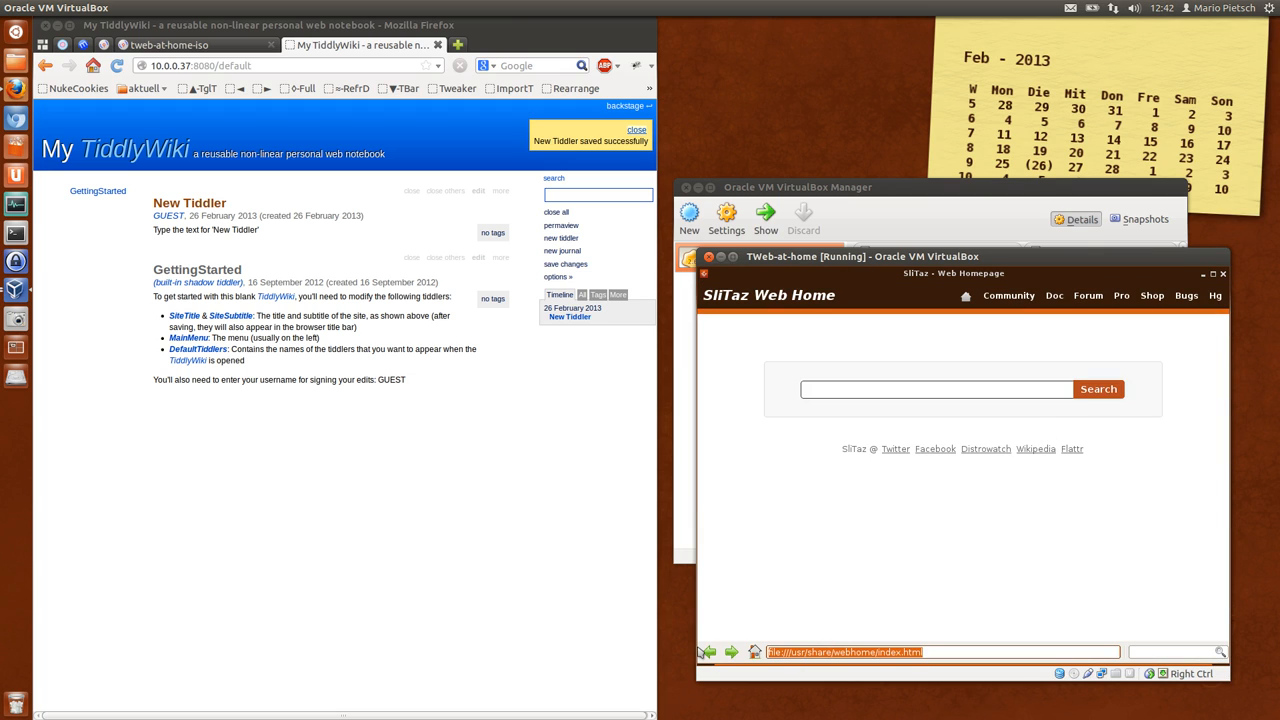
text(10.0.0.37:8080/)
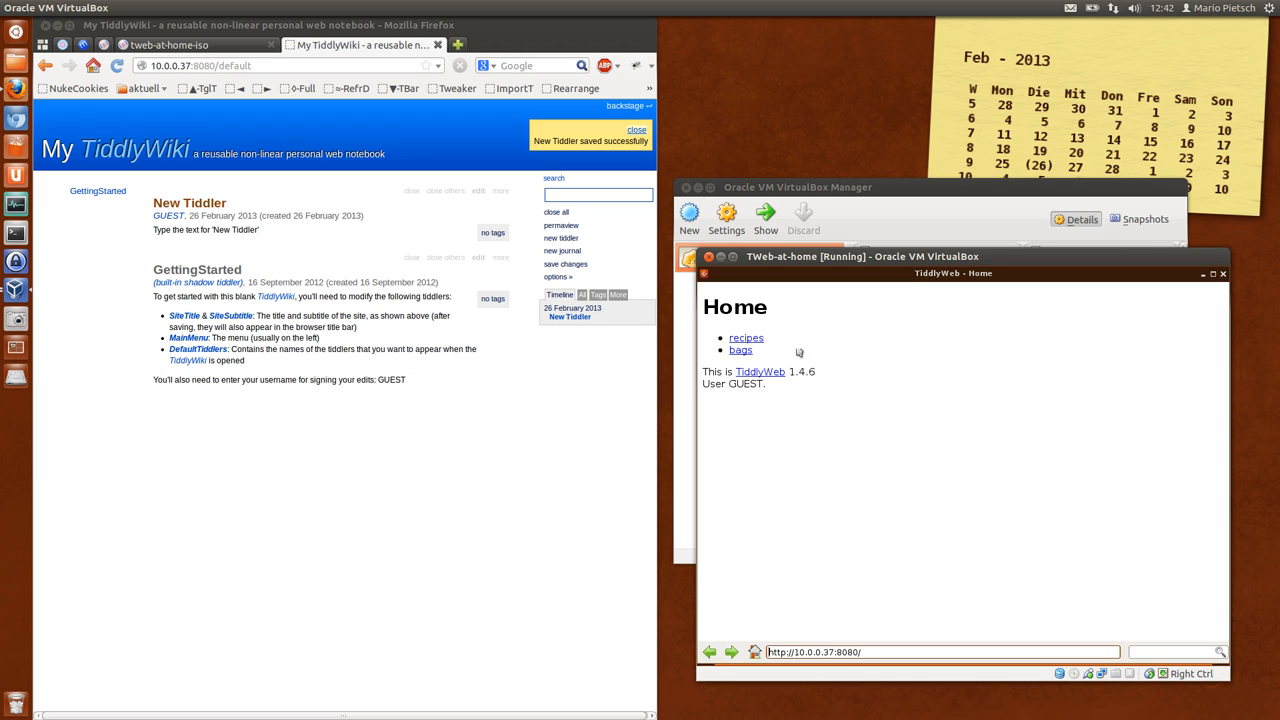
click(746, 336)
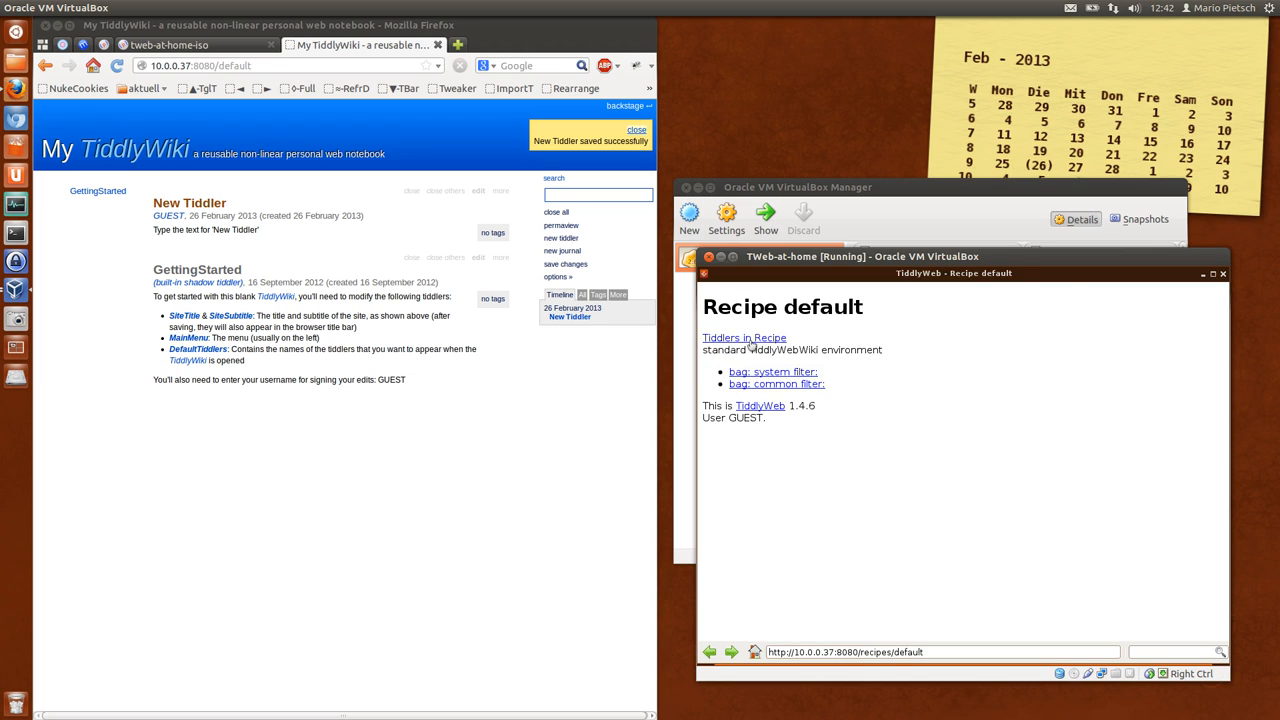
click(744, 336)
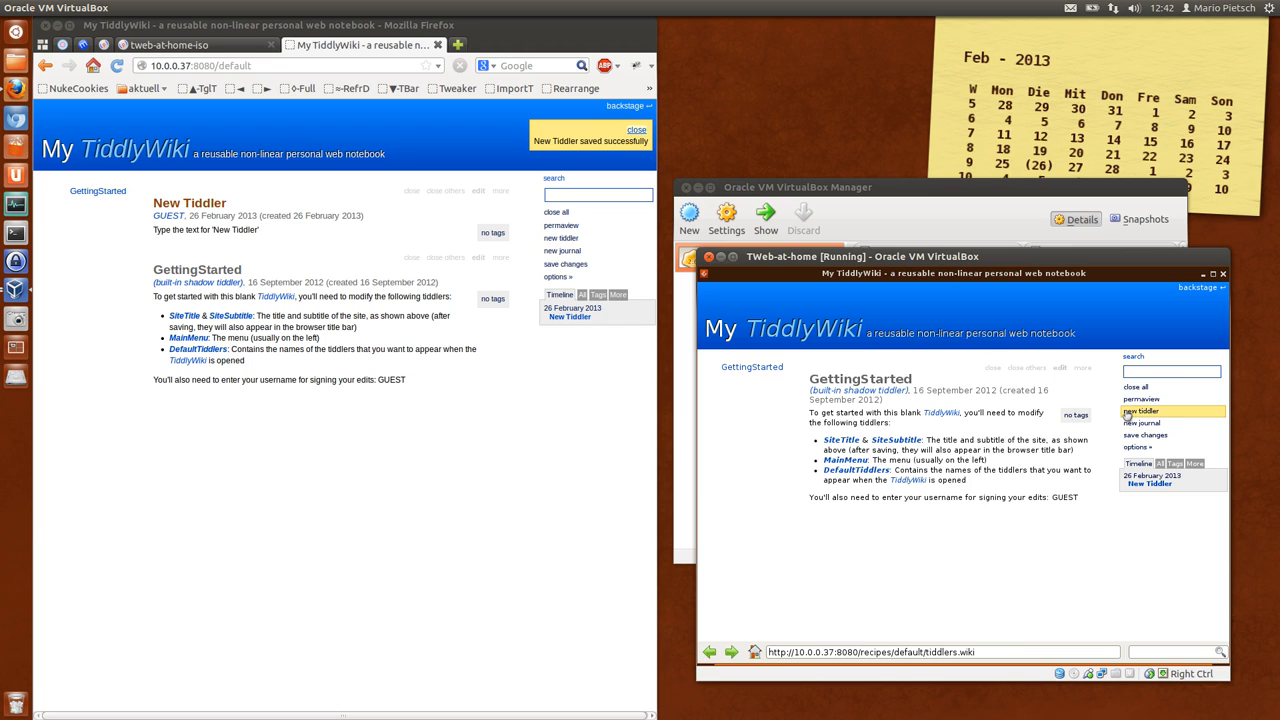
Create tiddler 'asdf' with text 'inside the vm' in the guest browser and save it
click(1140, 412)
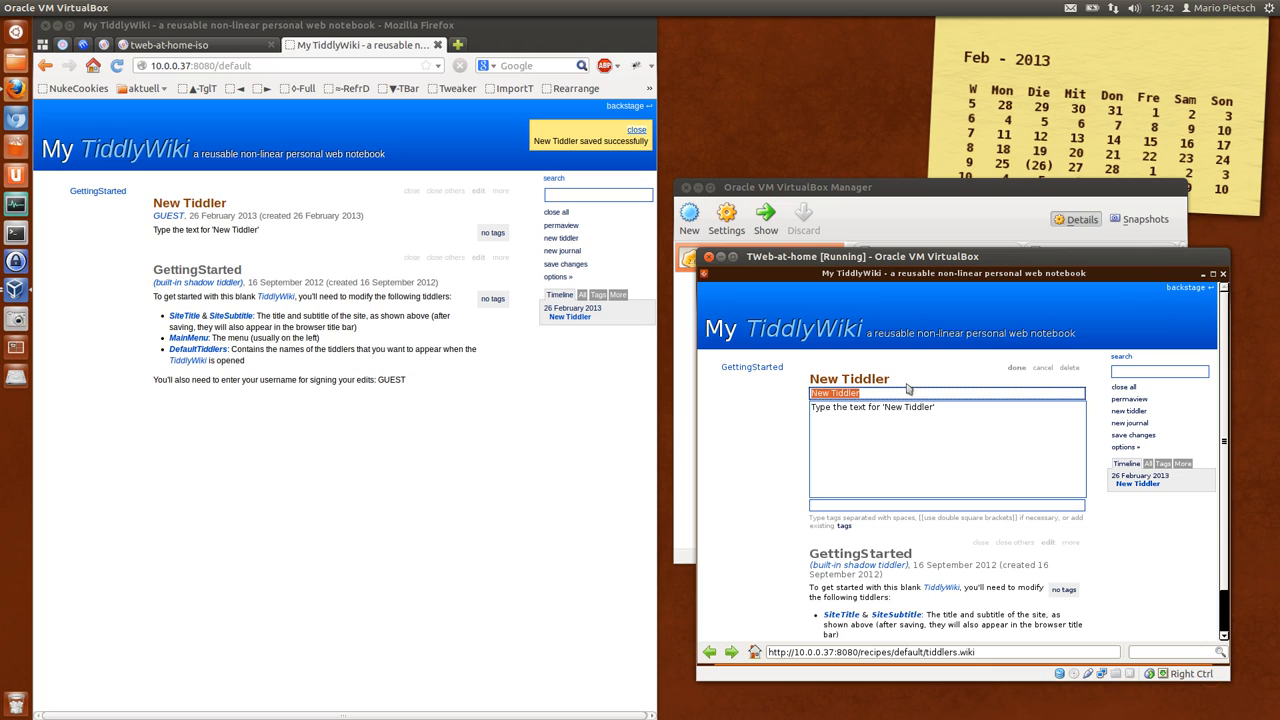
text(asdf)
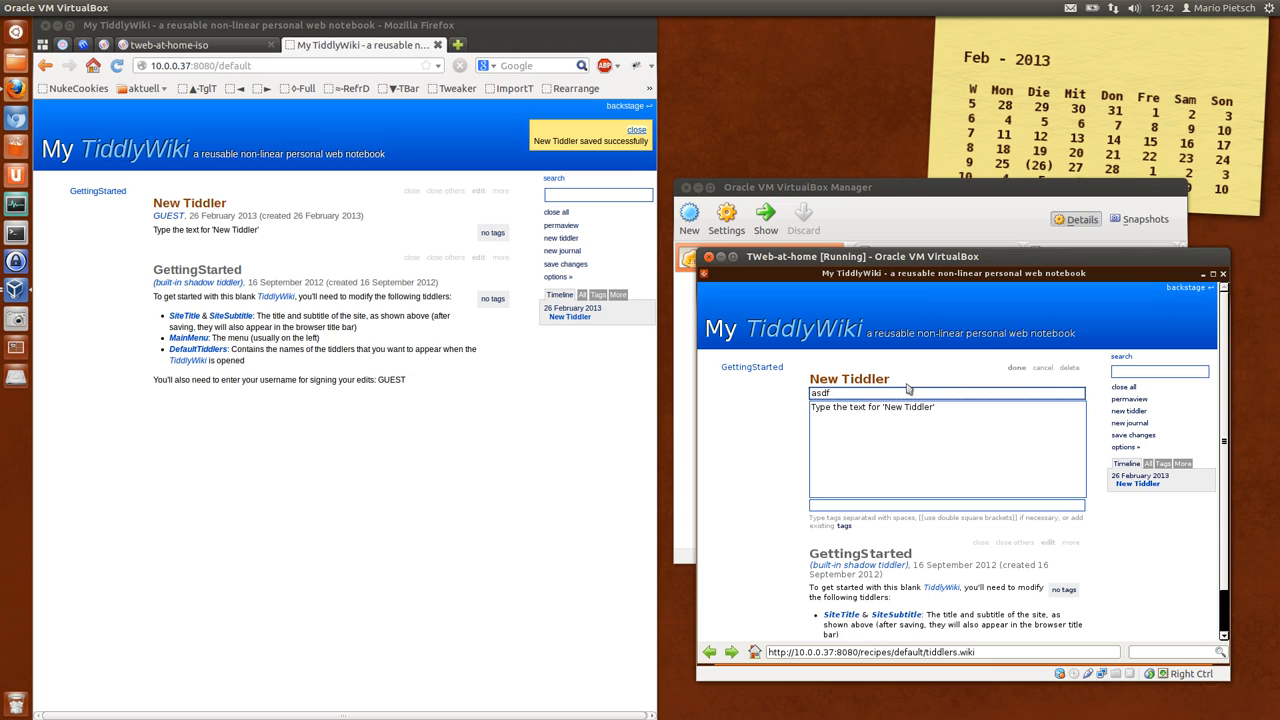
text(inside the)
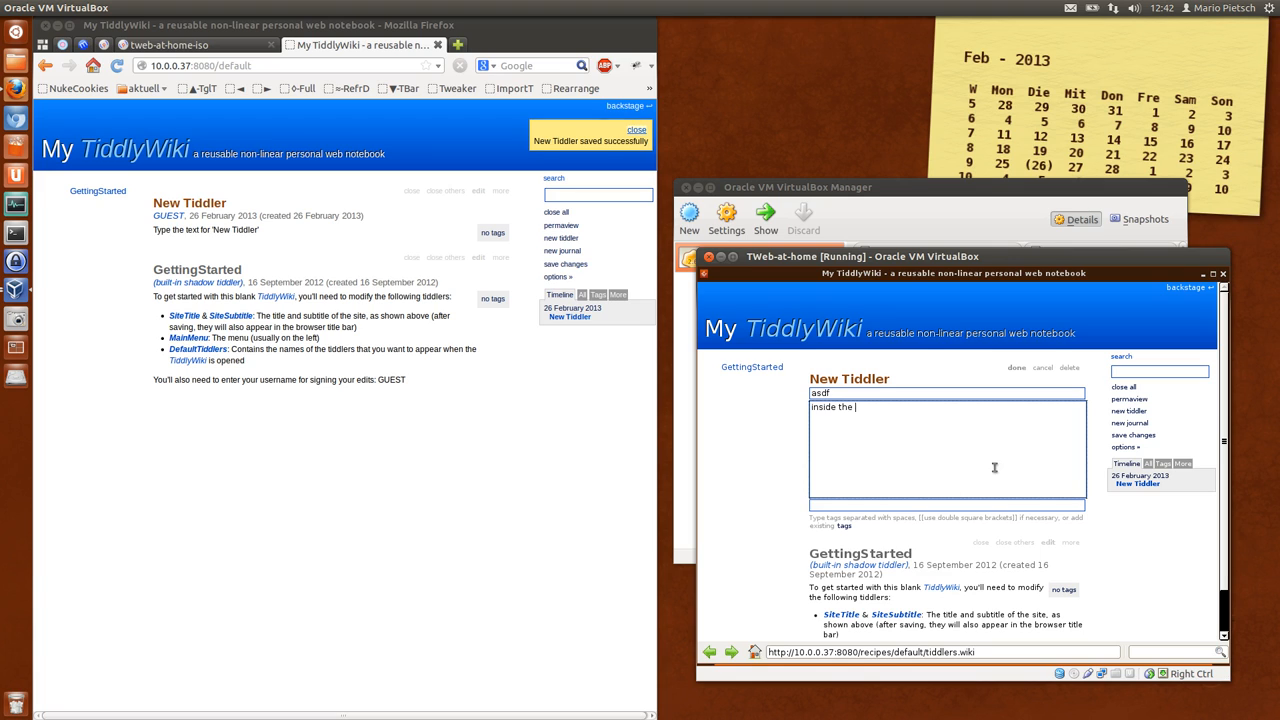
text(vm)
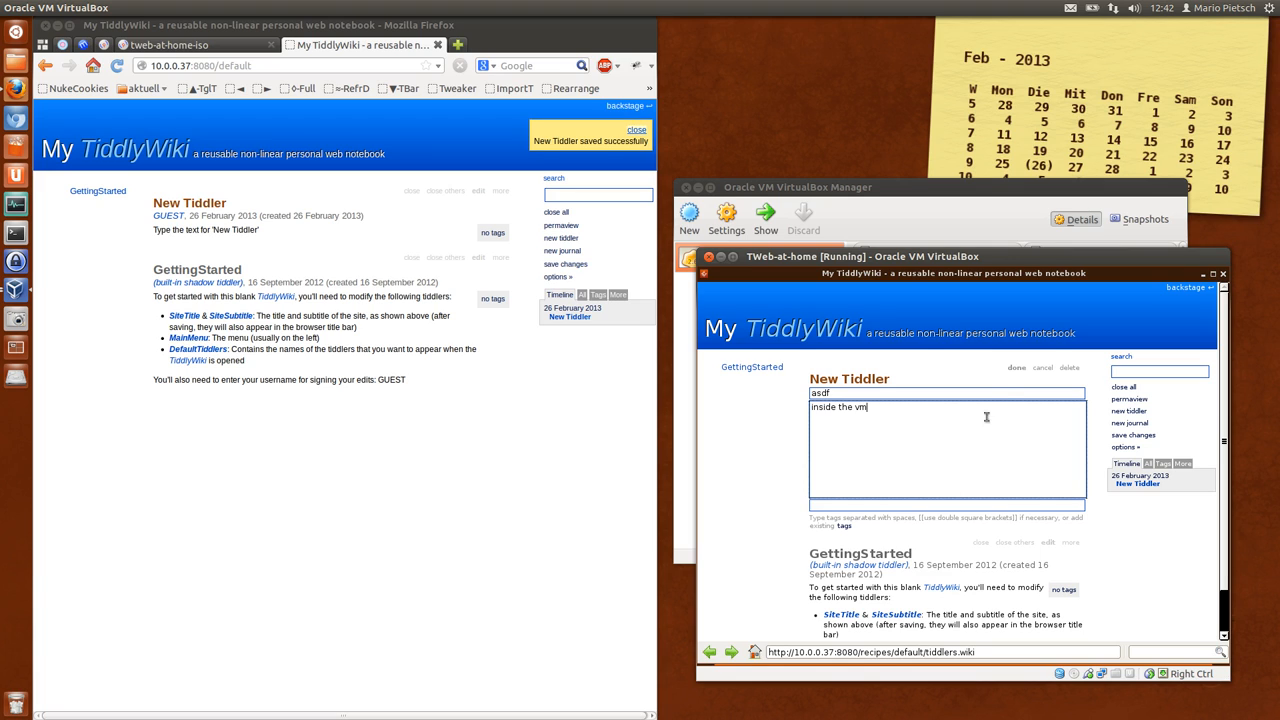
click(1016, 368)
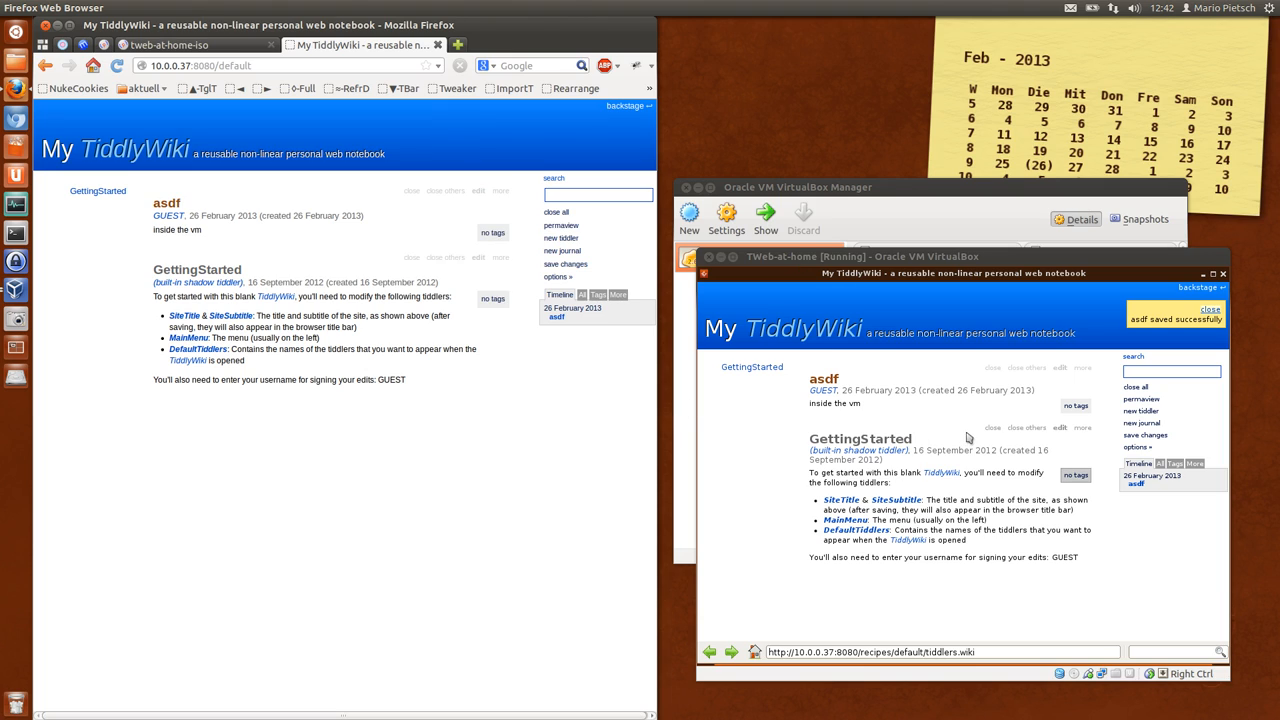
mouse_move(964, 432)
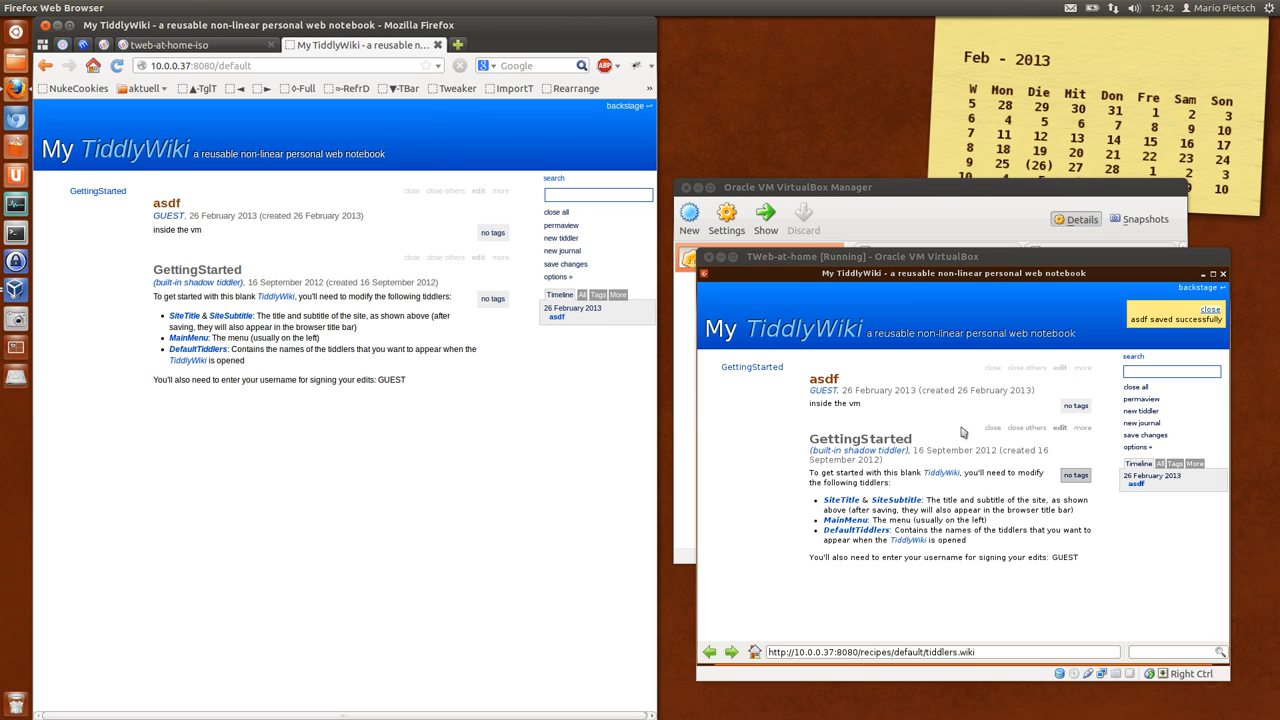